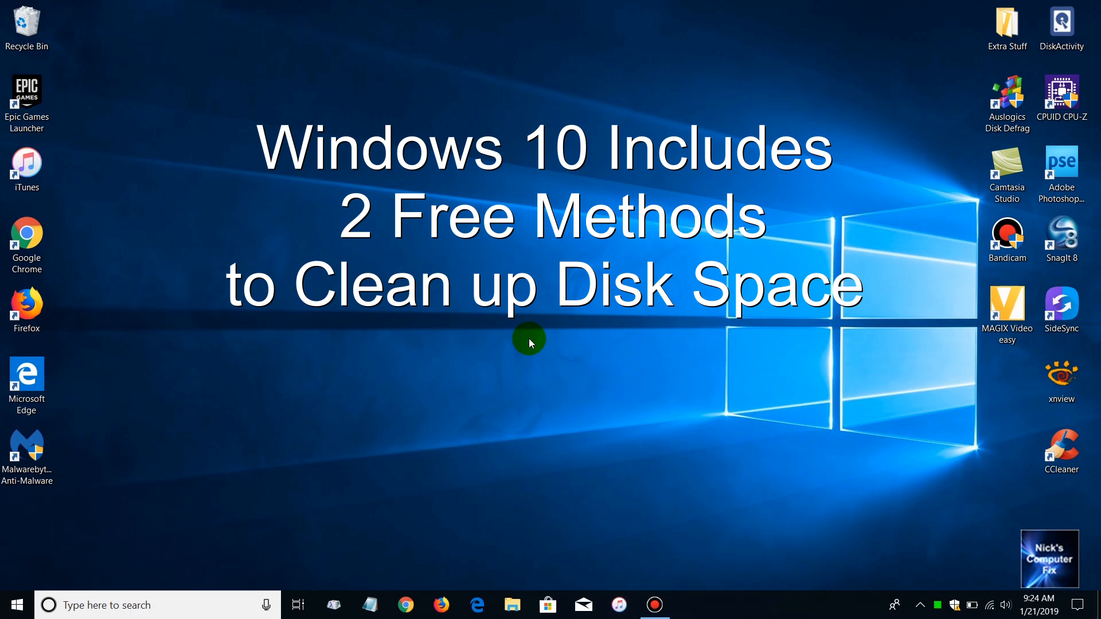
mouse_move(137, 491)
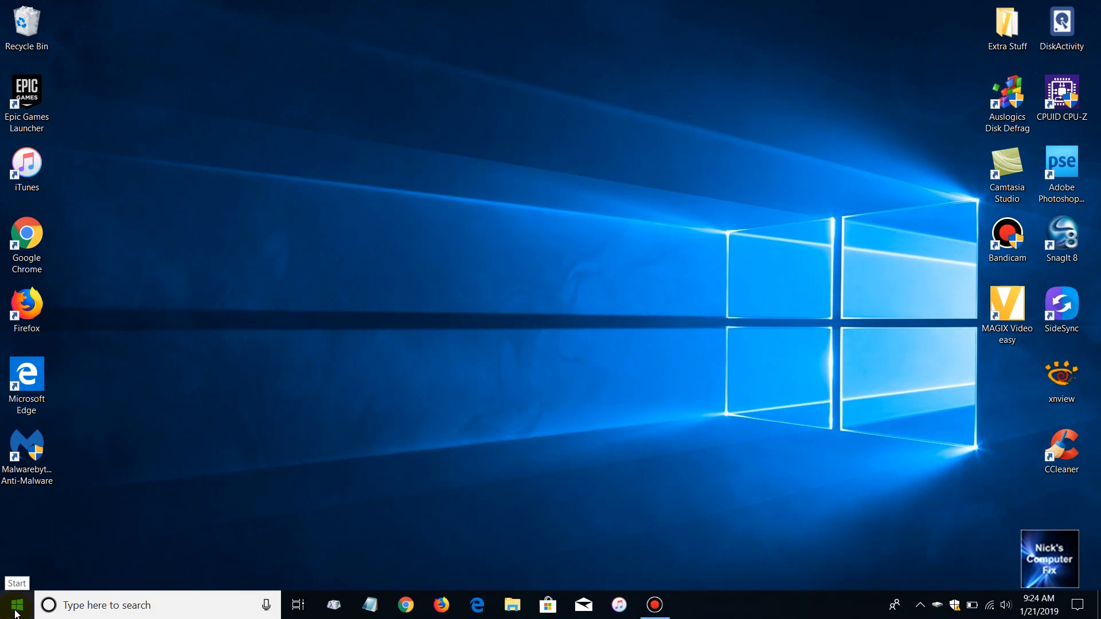
- Open the Start menu from the taskbar Start button
click(17, 604)
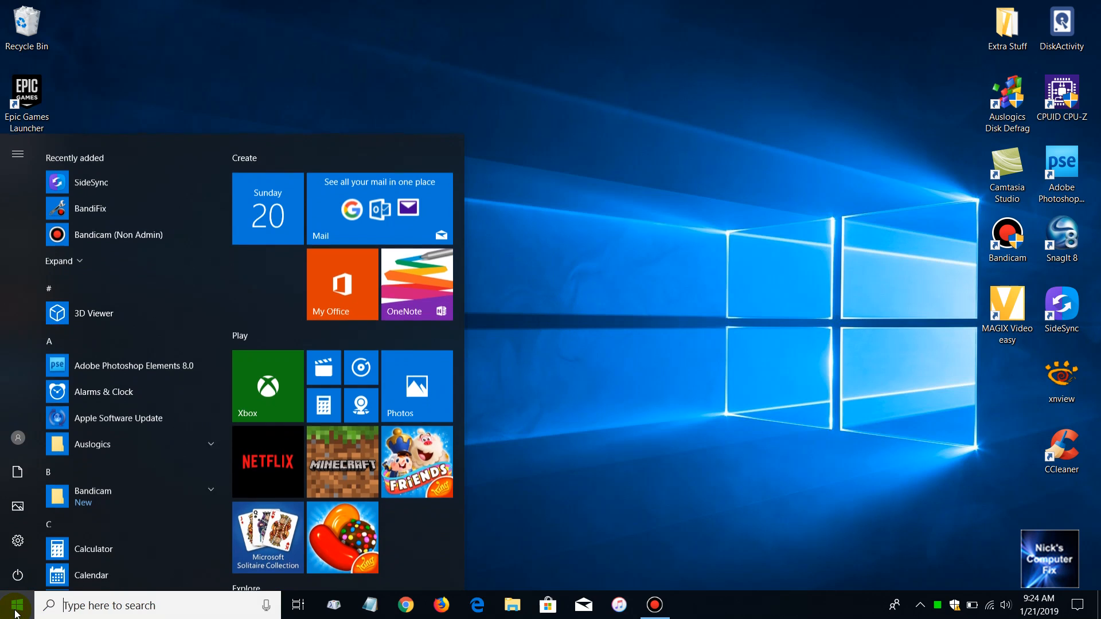
mouse_move(17, 547)
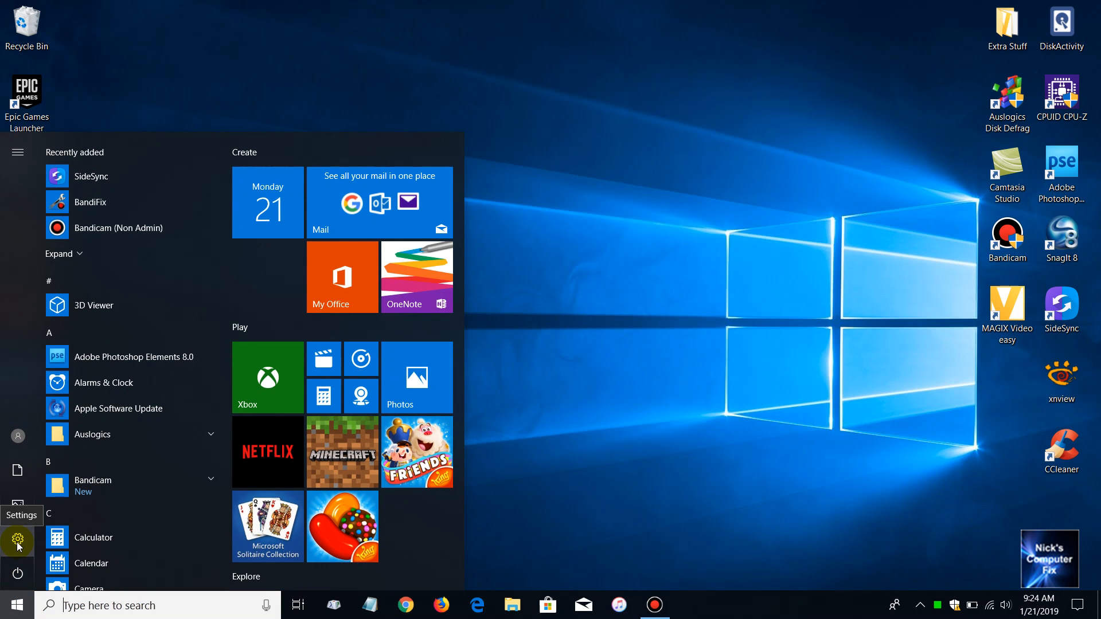
- Launch Settings from the Start menu gear and go to System
click(17, 547)
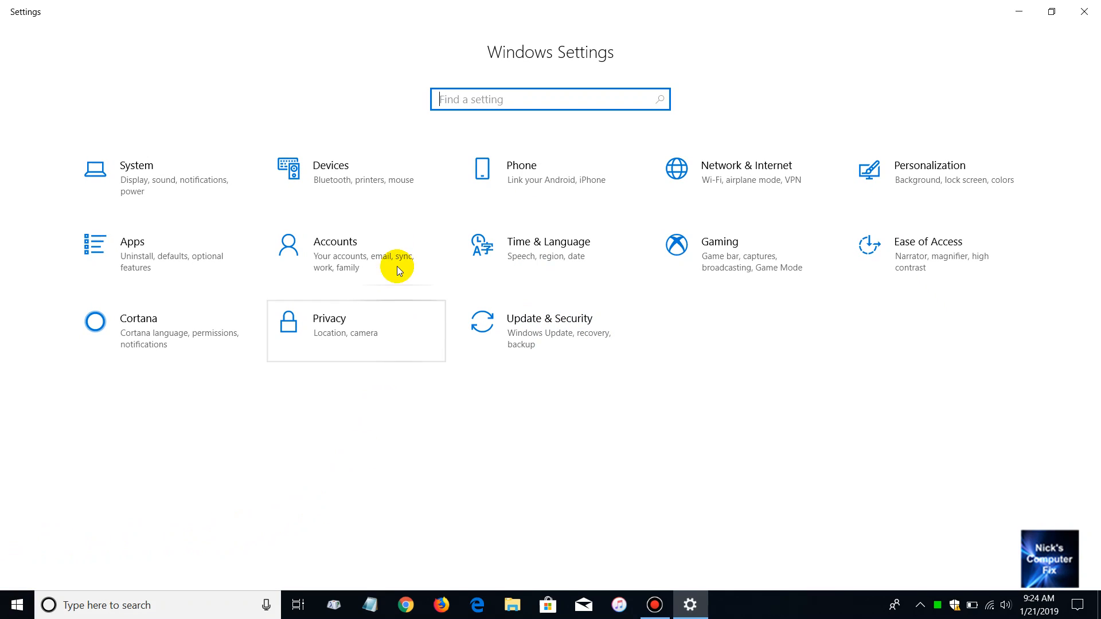
mouse_move(150, 189)
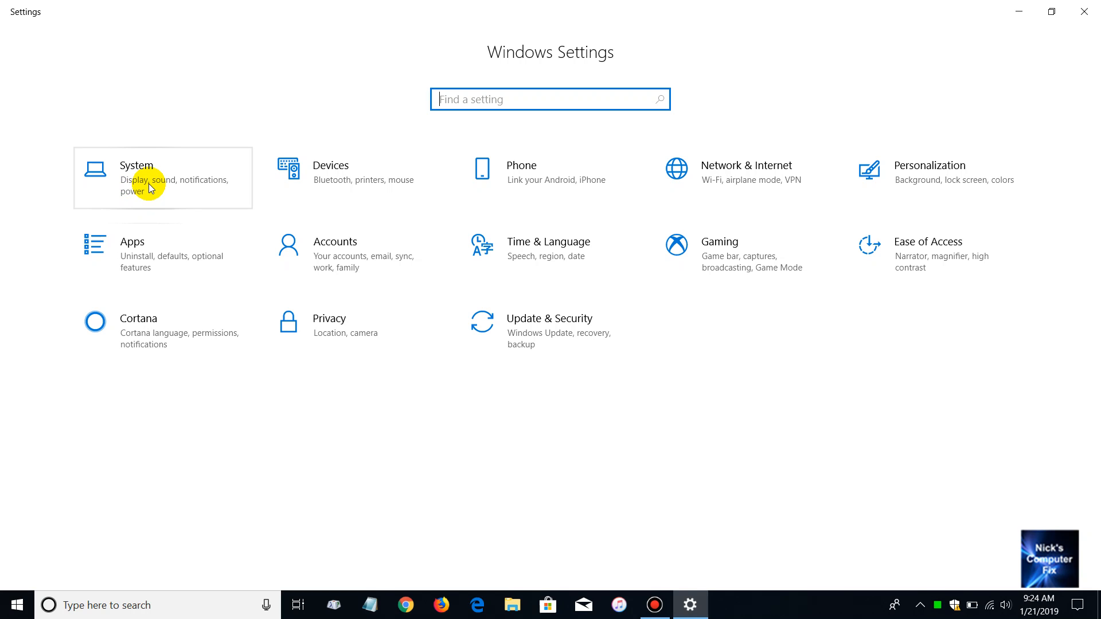
click(136, 172)
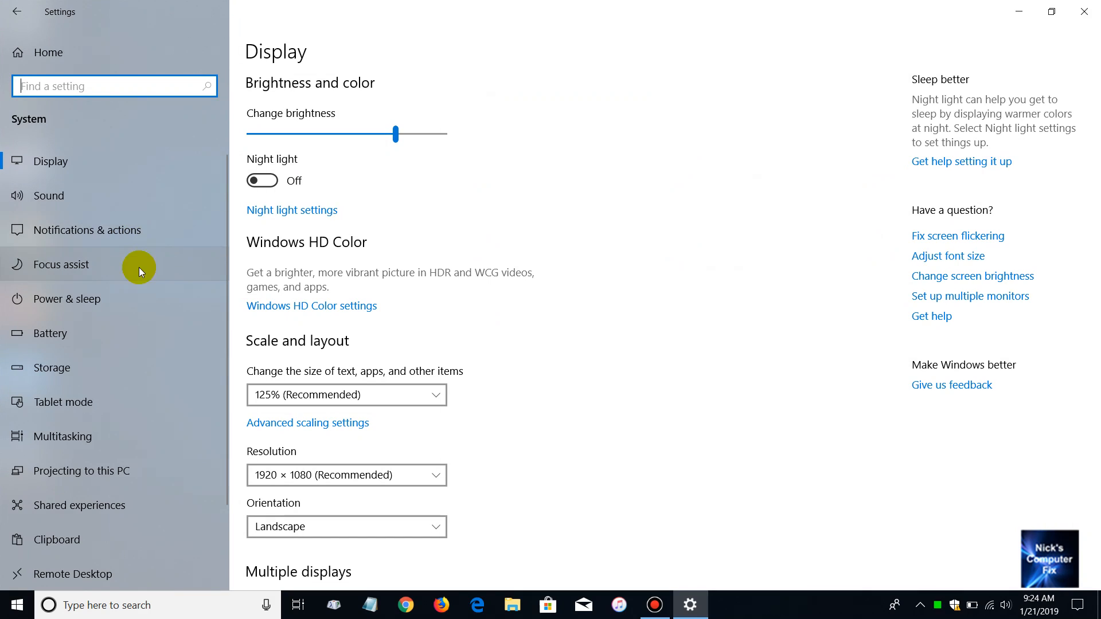
mouse_move(49, 375)
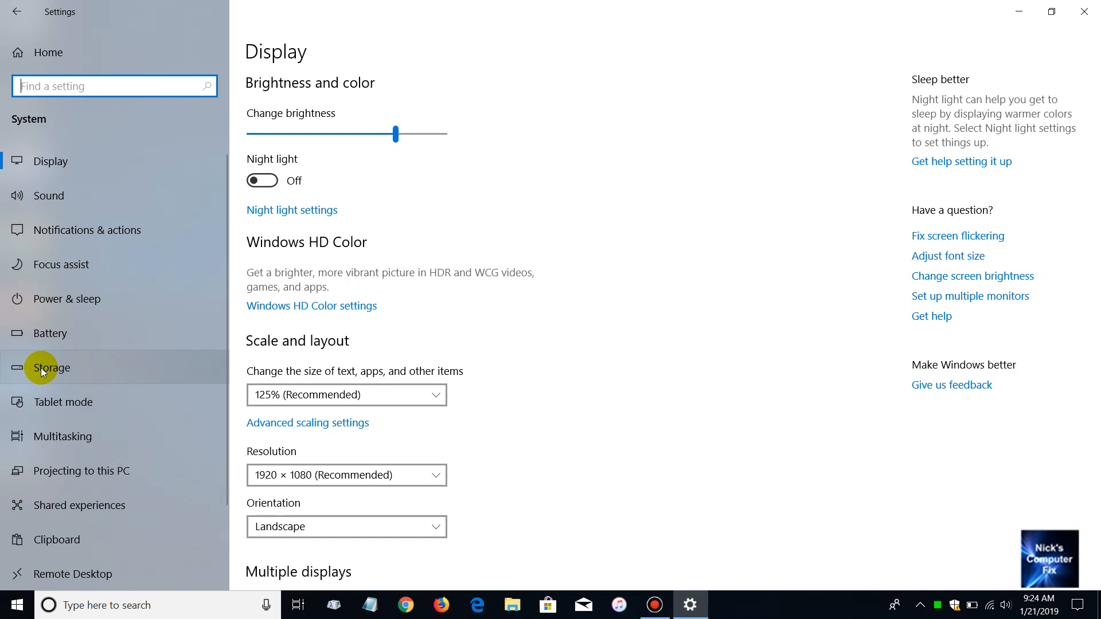
- Open the Storage page to view drive C: usage and Storage sense
click(45, 368)
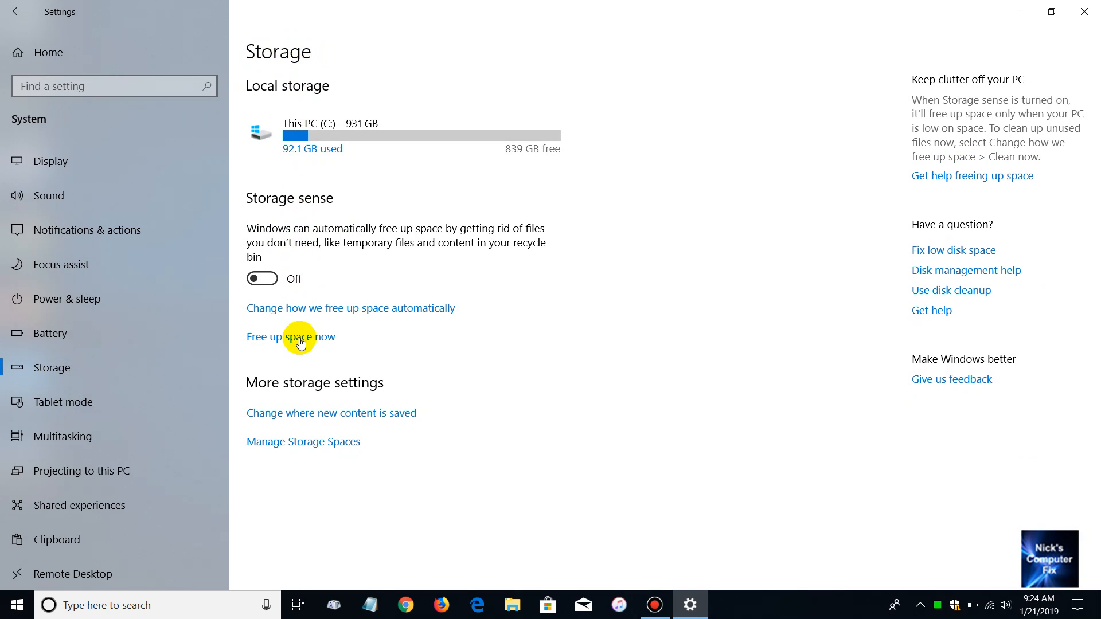
mouse_move(285, 323)
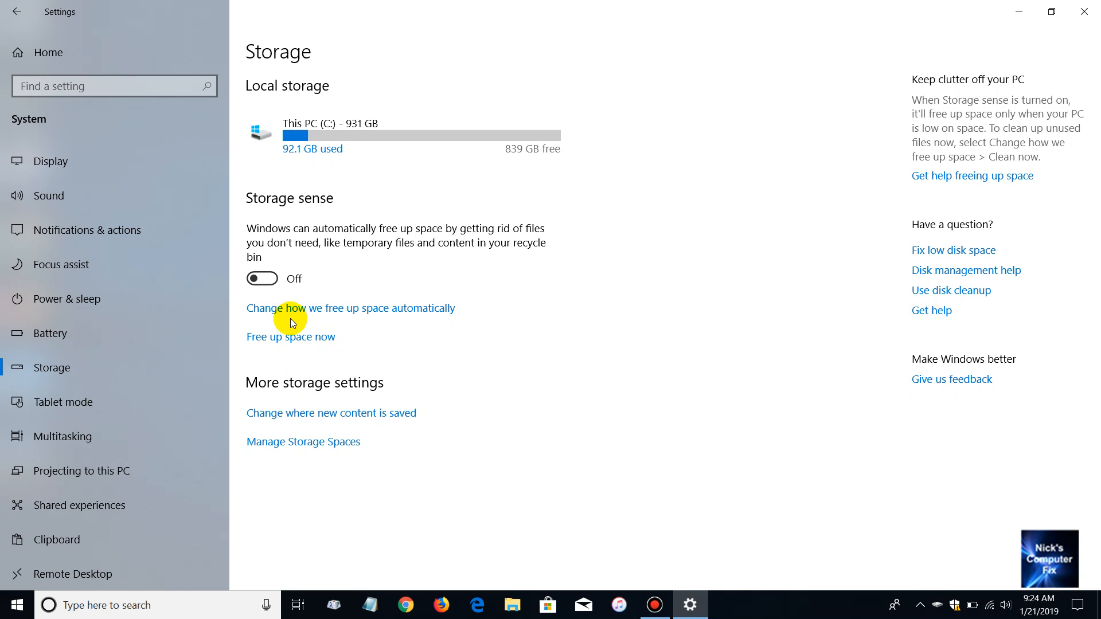
mouse_move(416, 323)
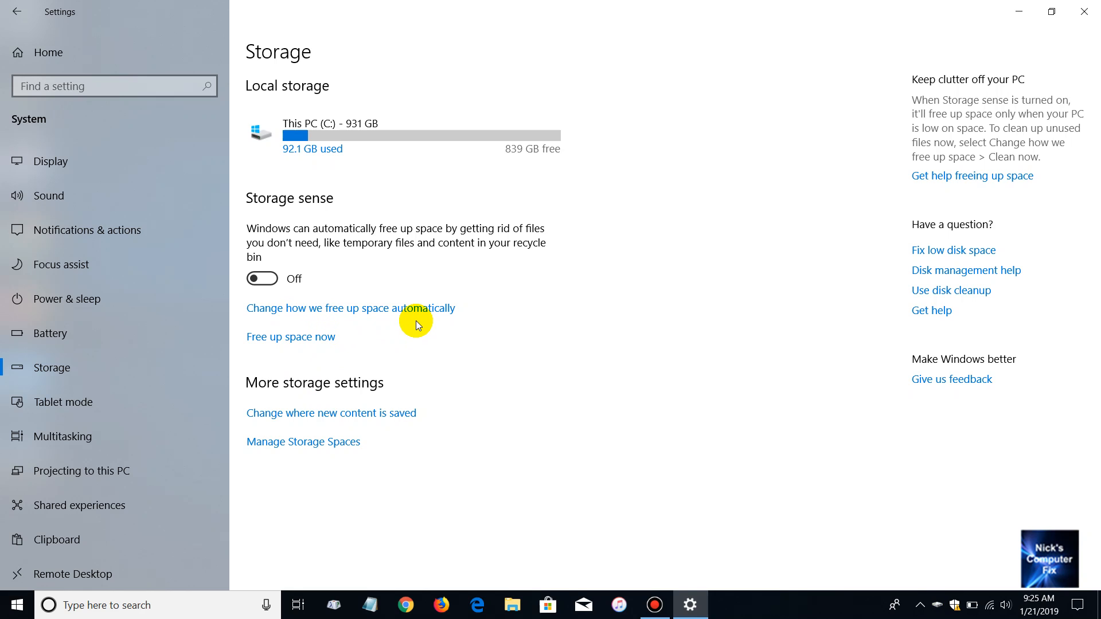
mouse_move(281, 362)
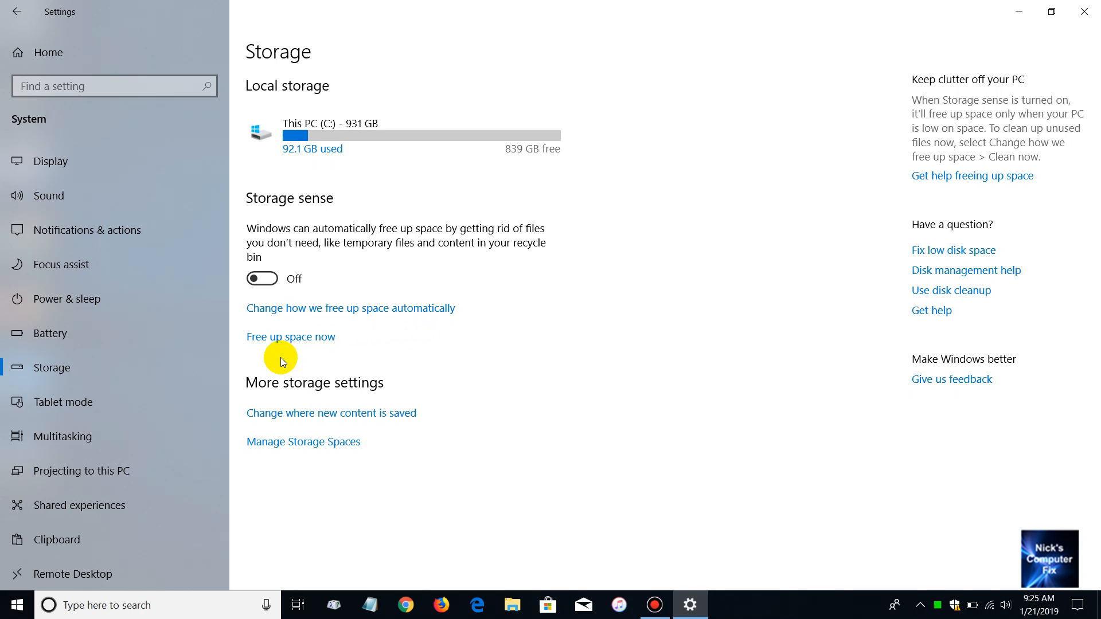
mouse_move(292, 354)
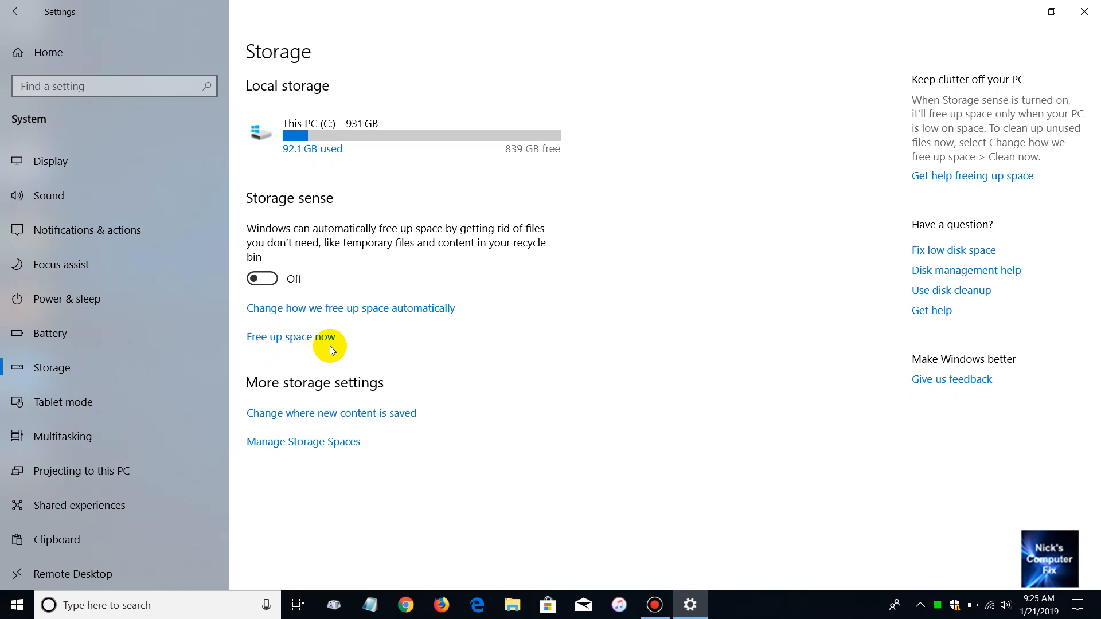
mouse_move(381, 326)
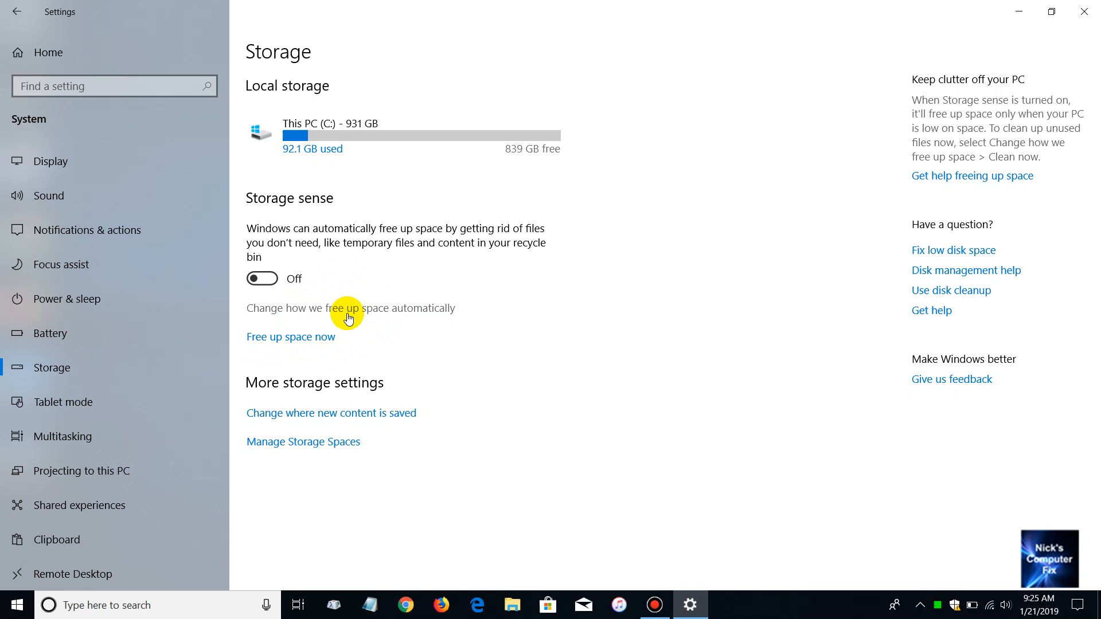
click(348, 309)
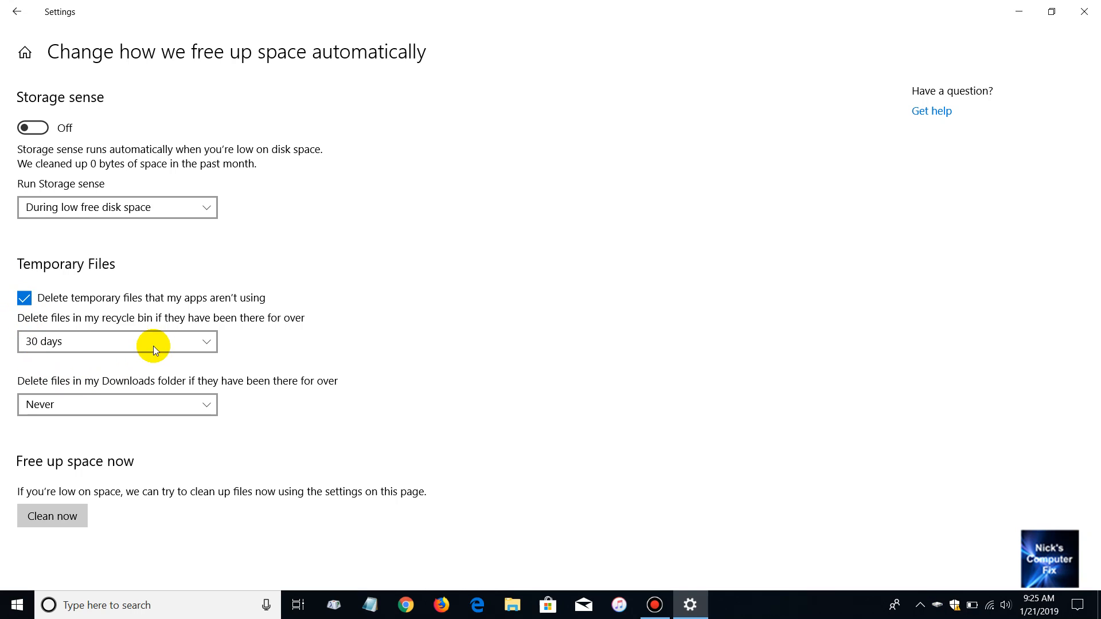
mouse_move(185, 249)
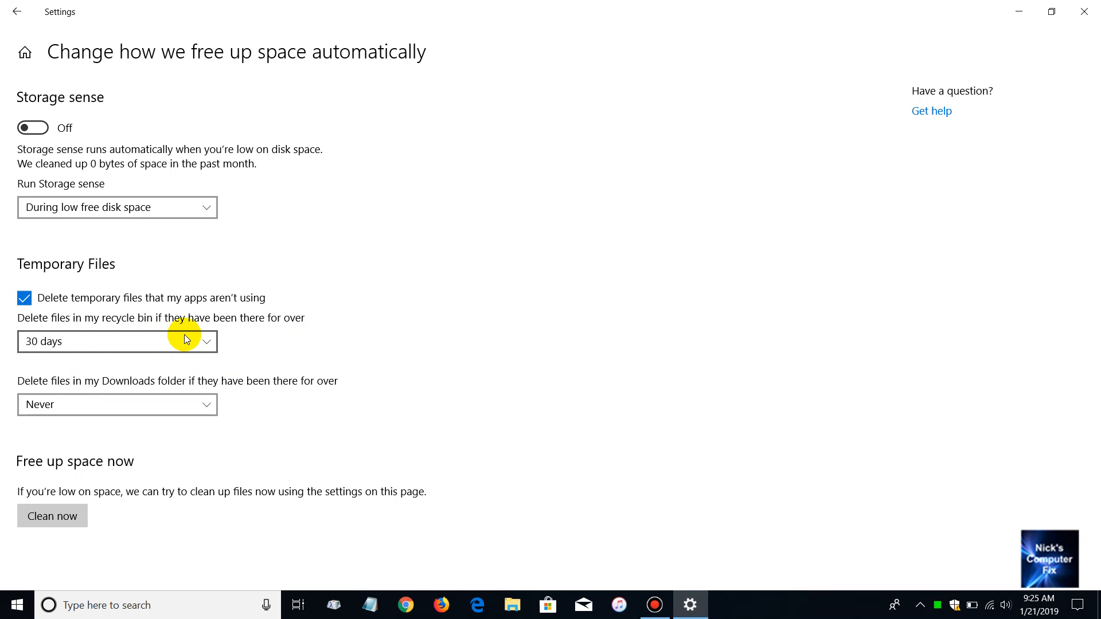
click(117, 341)
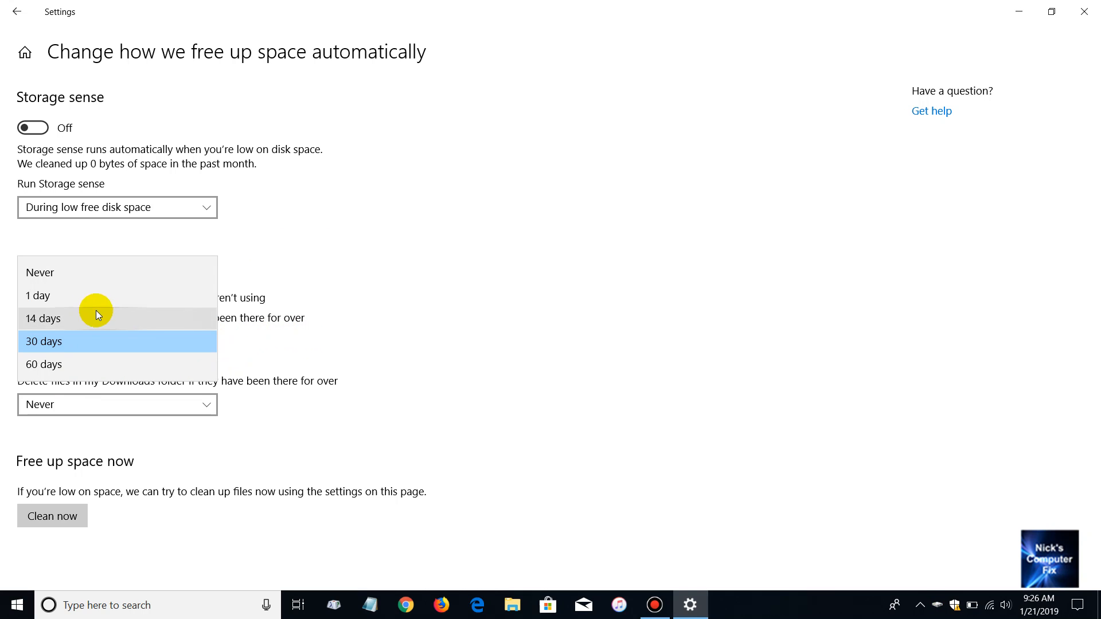
mouse_move(52, 298)
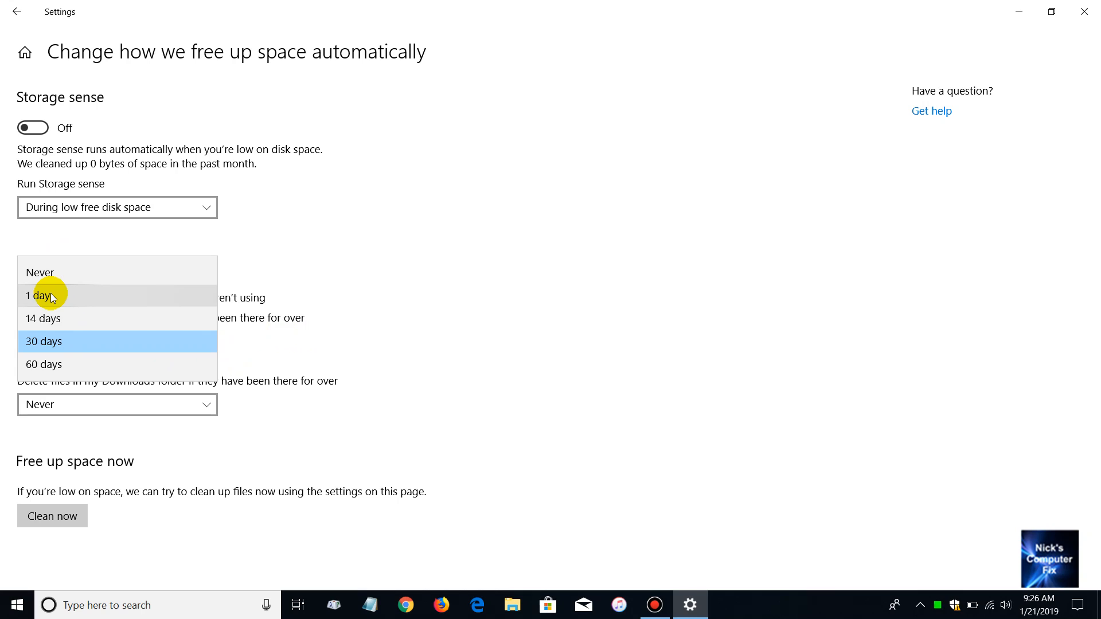
mouse_move(62, 370)
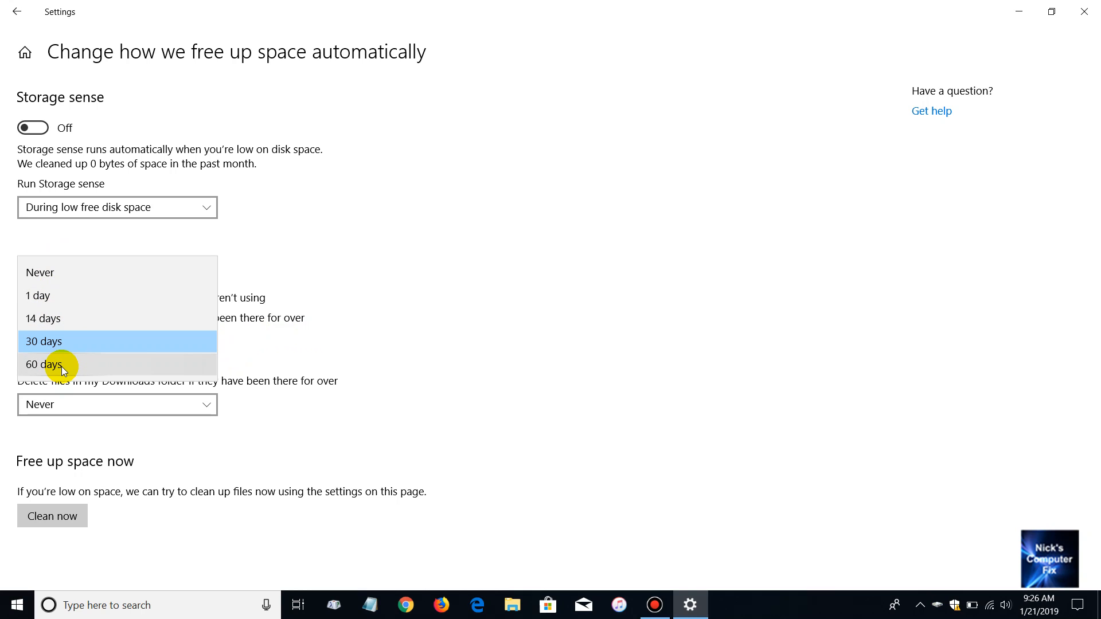
click(44, 341)
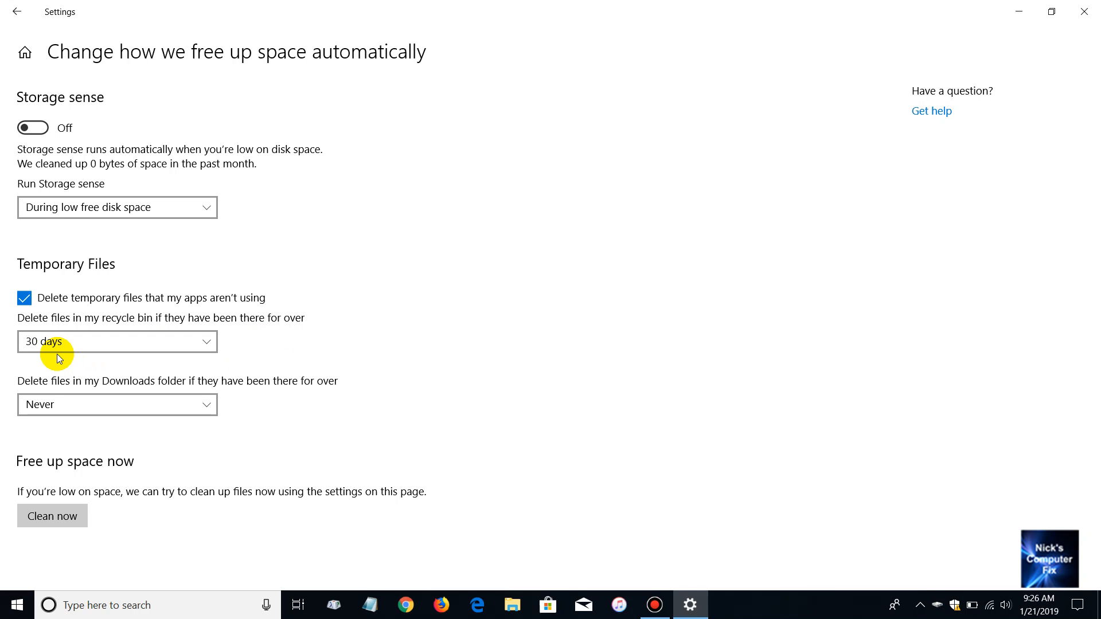
mouse_move(14, 429)
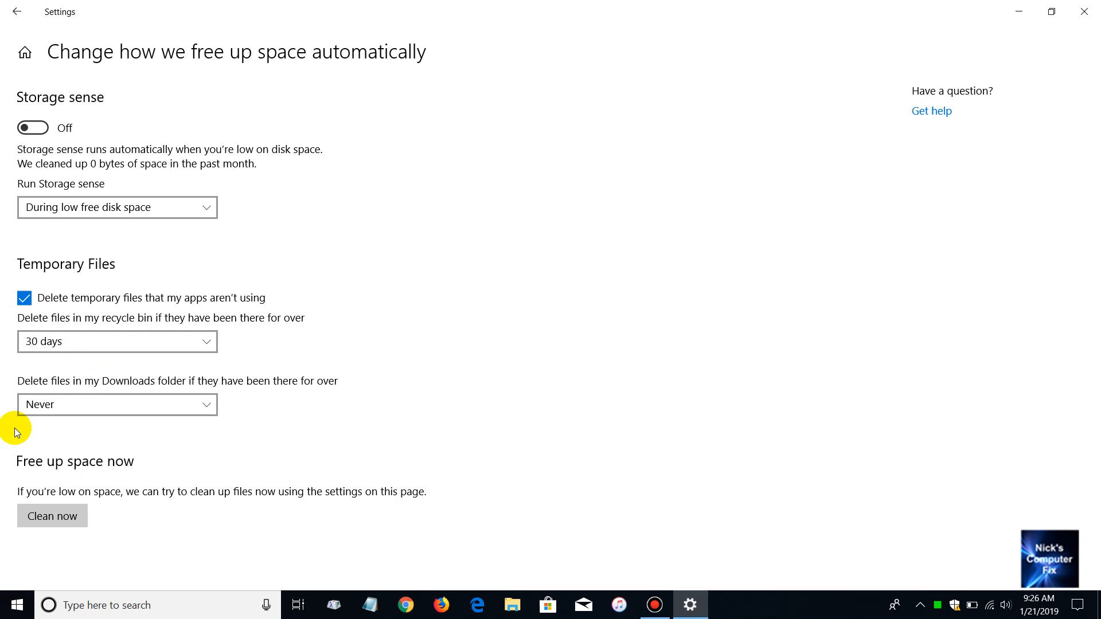
mouse_move(127, 400)
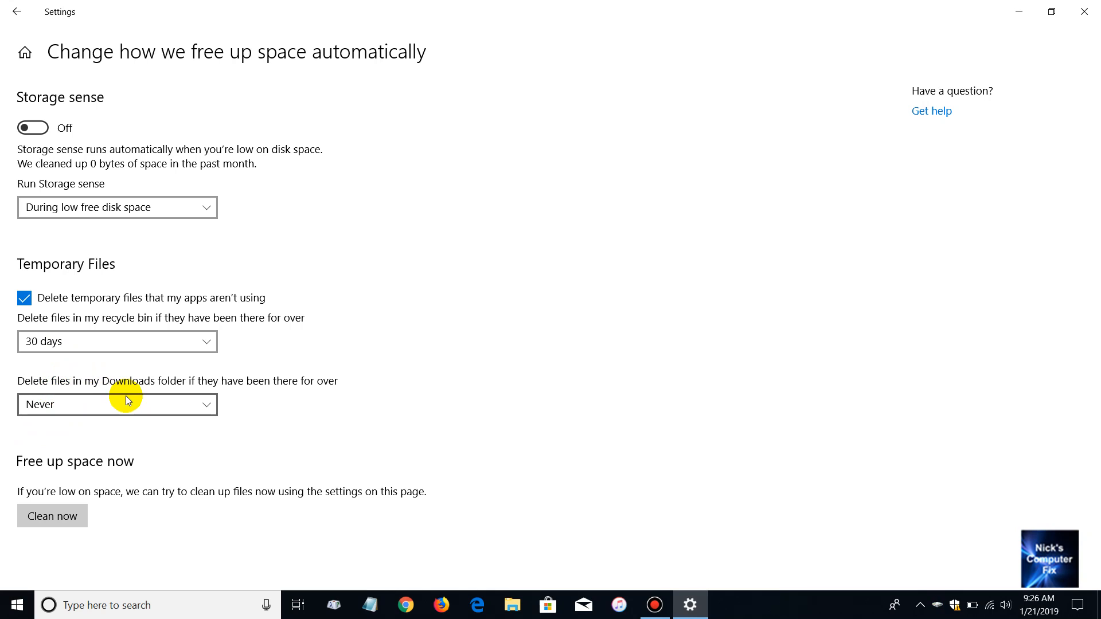
mouse_move(172, 391)
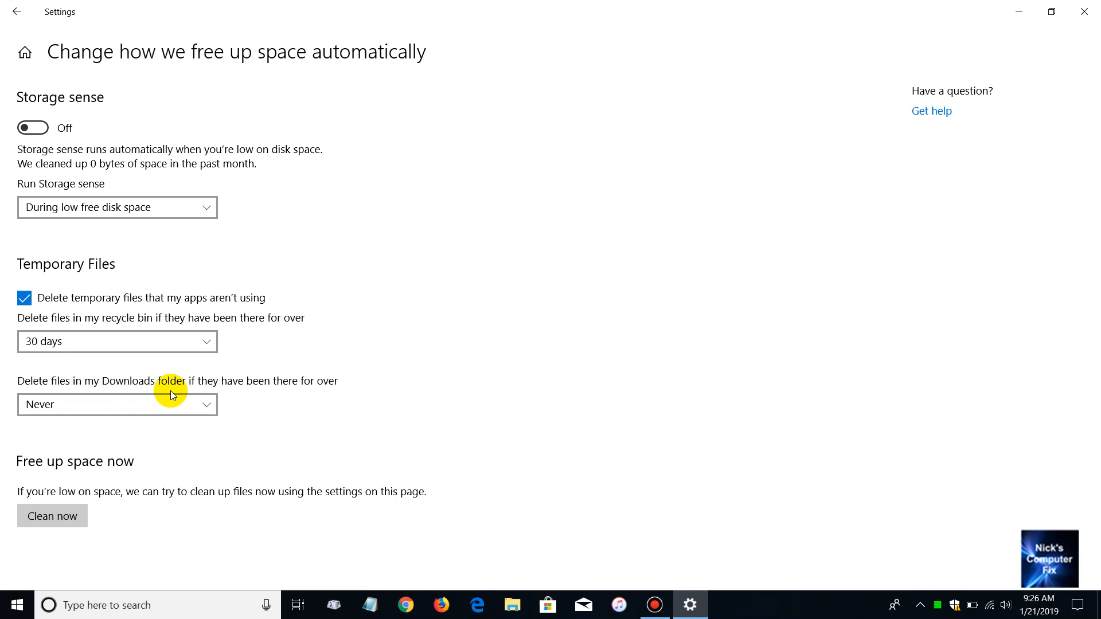
mouse_move(319, 400)
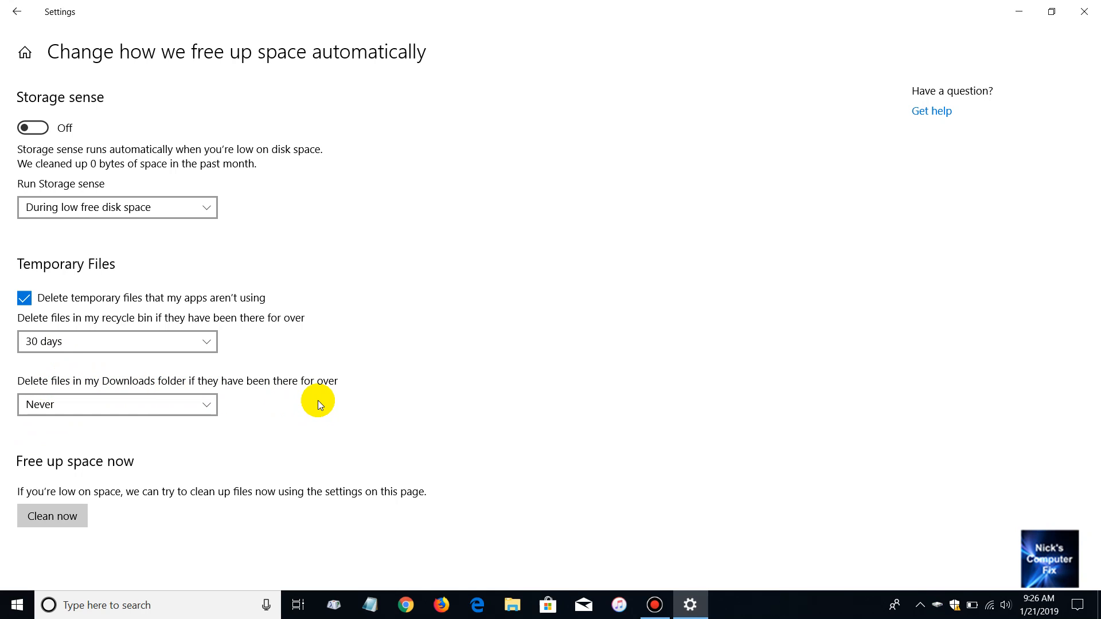
mouse_move(49, 422)
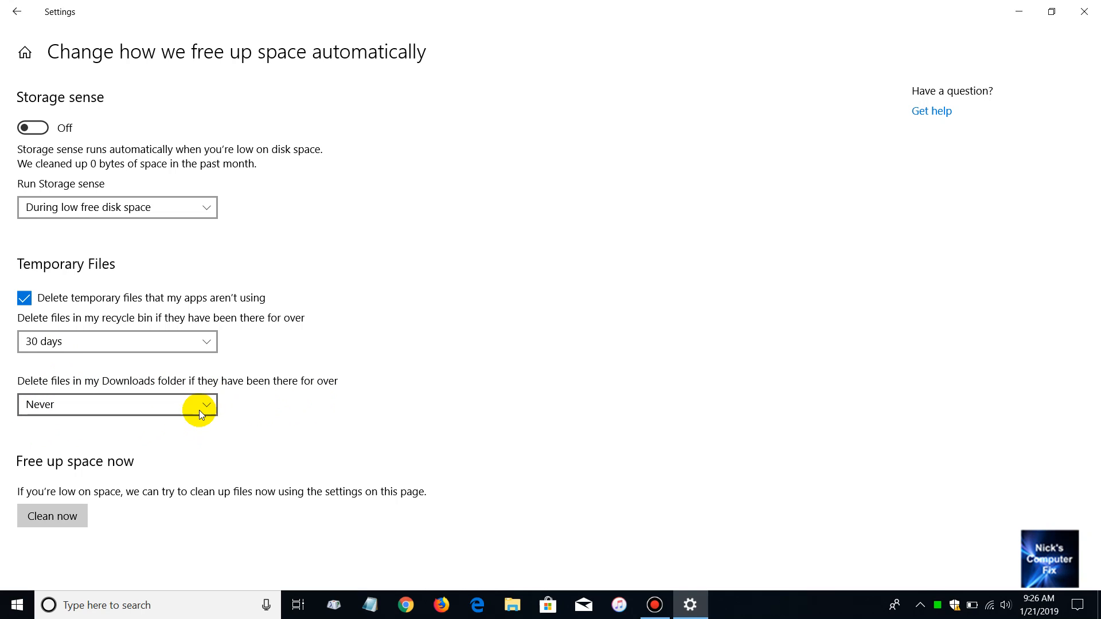
click(118, 404)
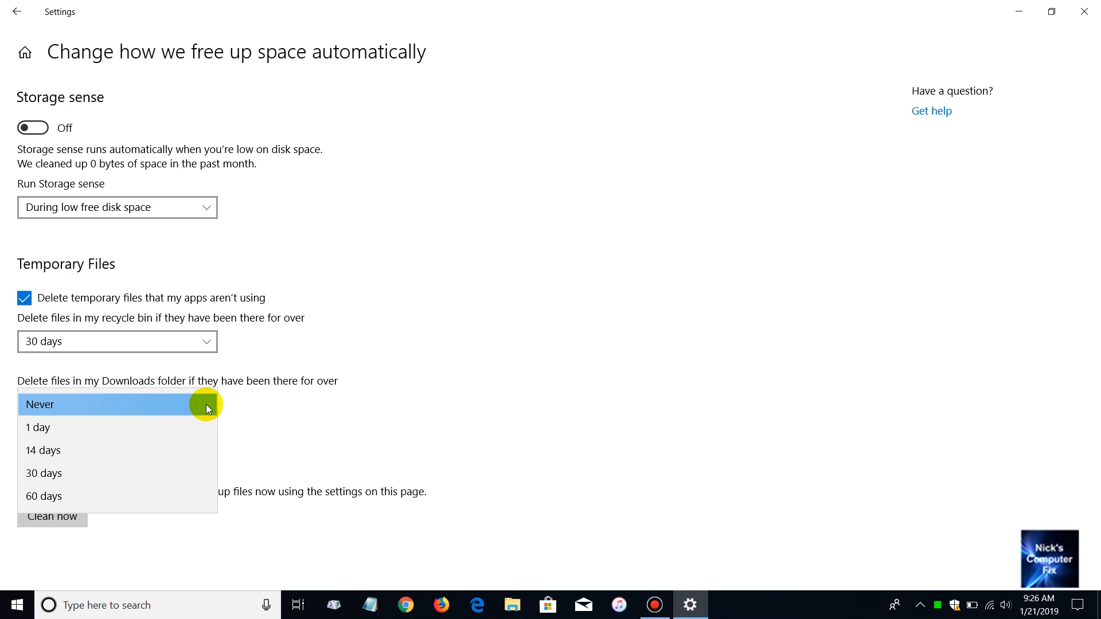
mouse_move(48, 430)
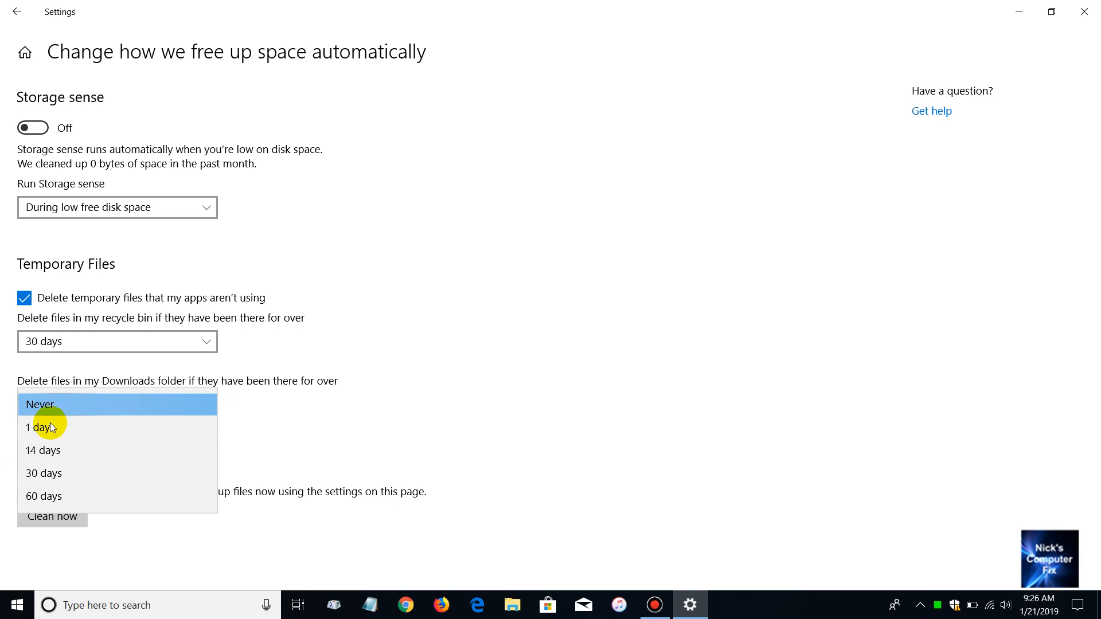
mouse_move(52, 496)
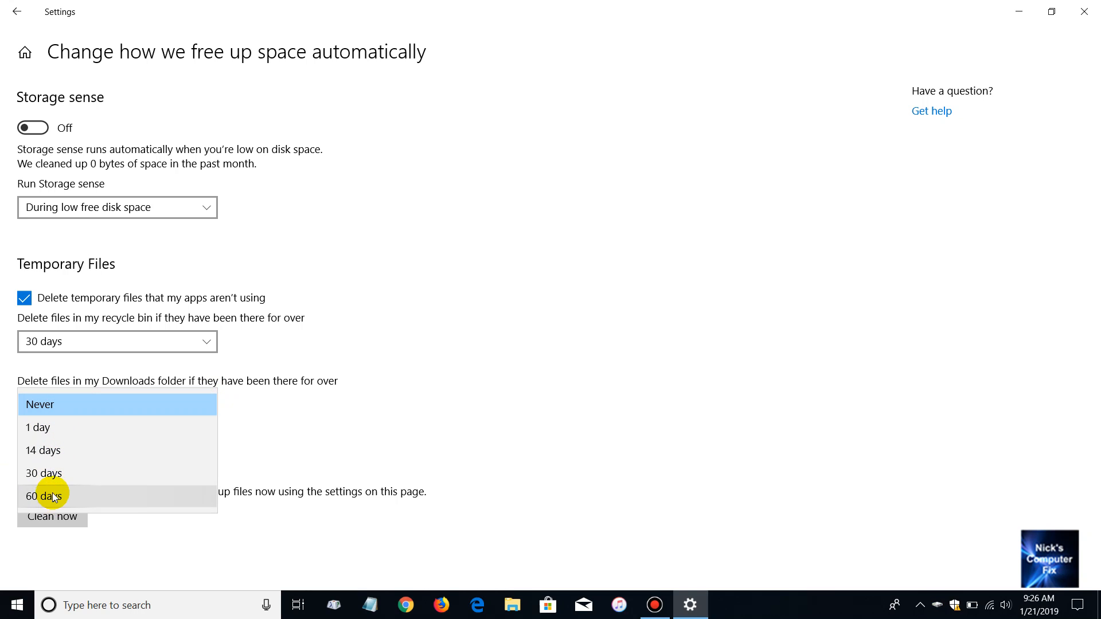
mouse_move(40, 410)
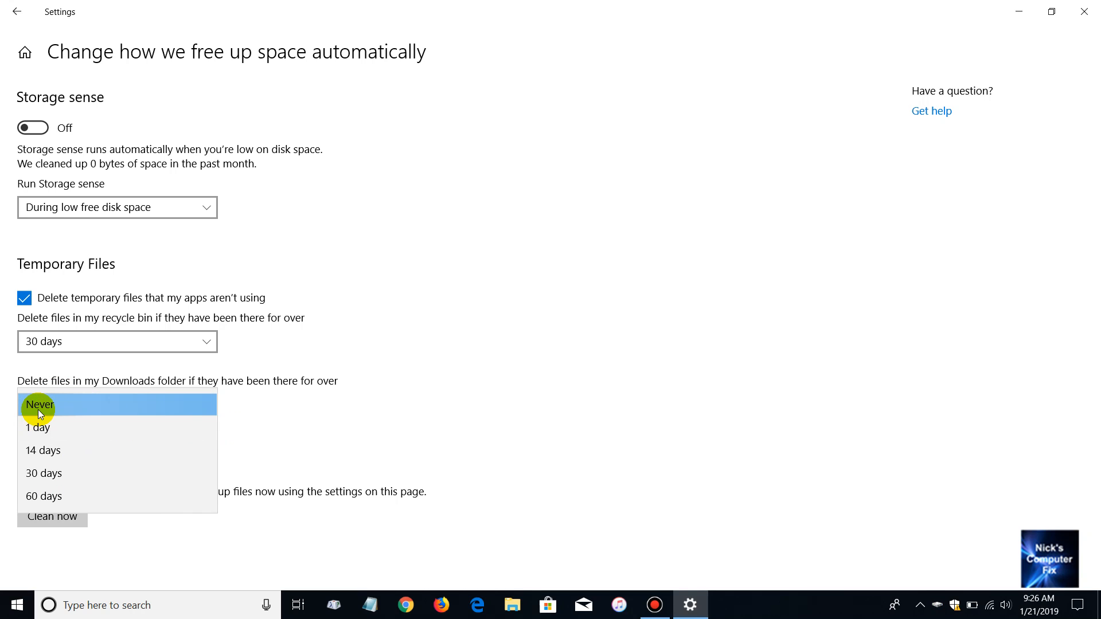
mouse_move(262, 417)
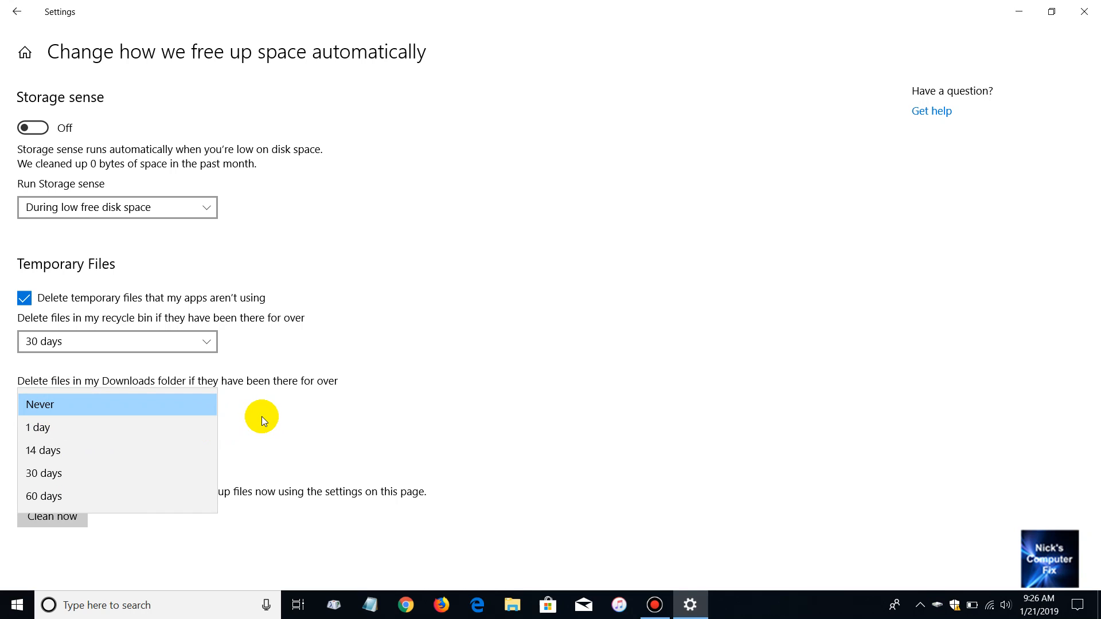
click(40, 404)
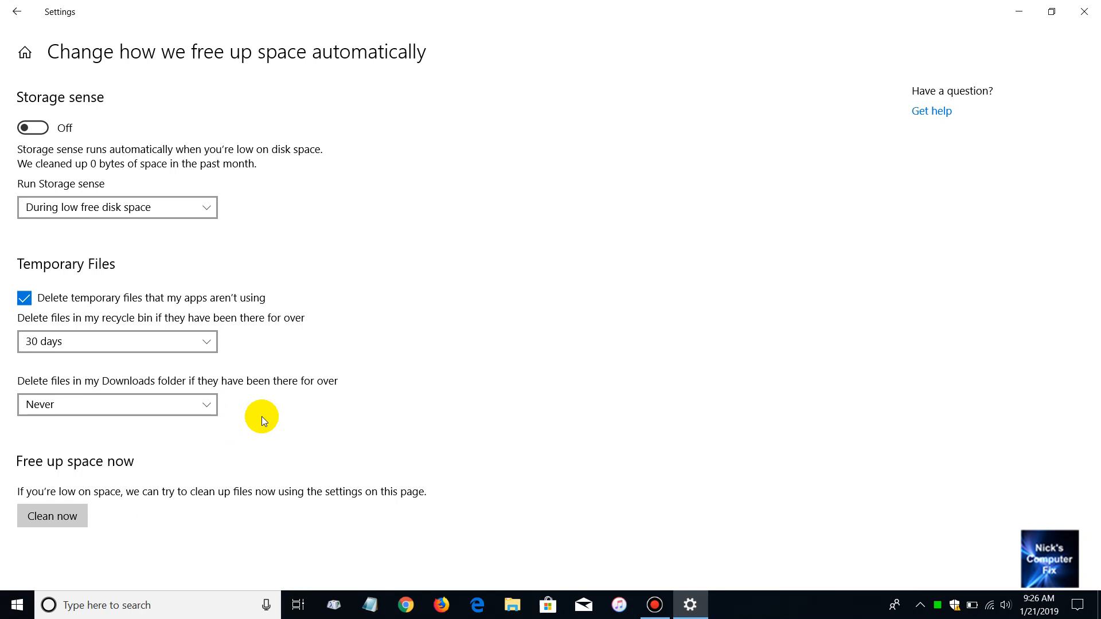
mouse_move(194, 402)
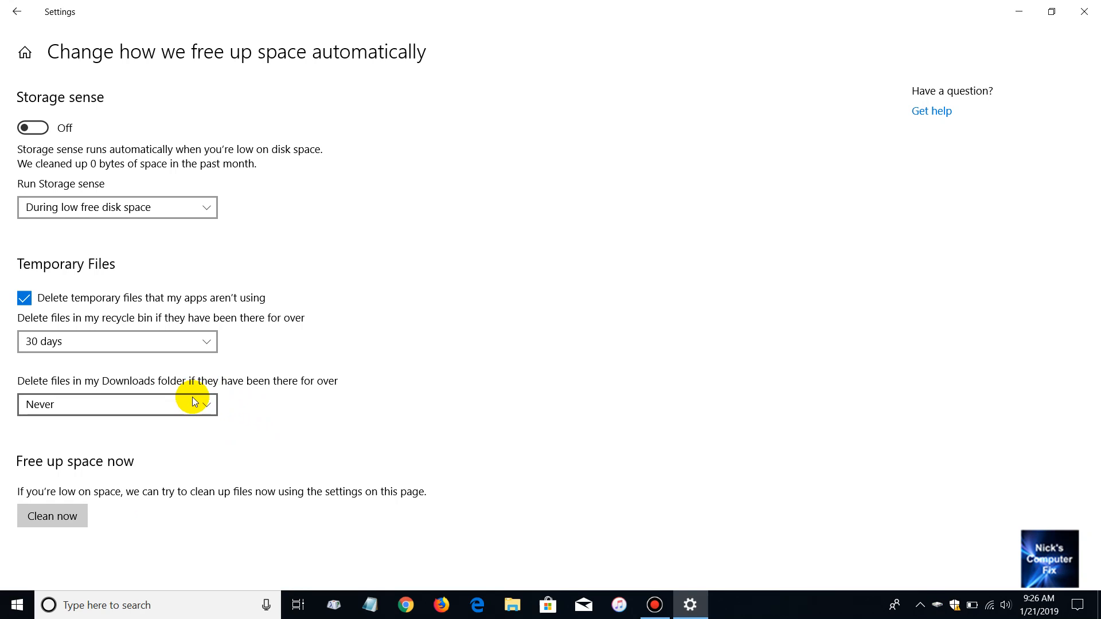
click(117, 405)
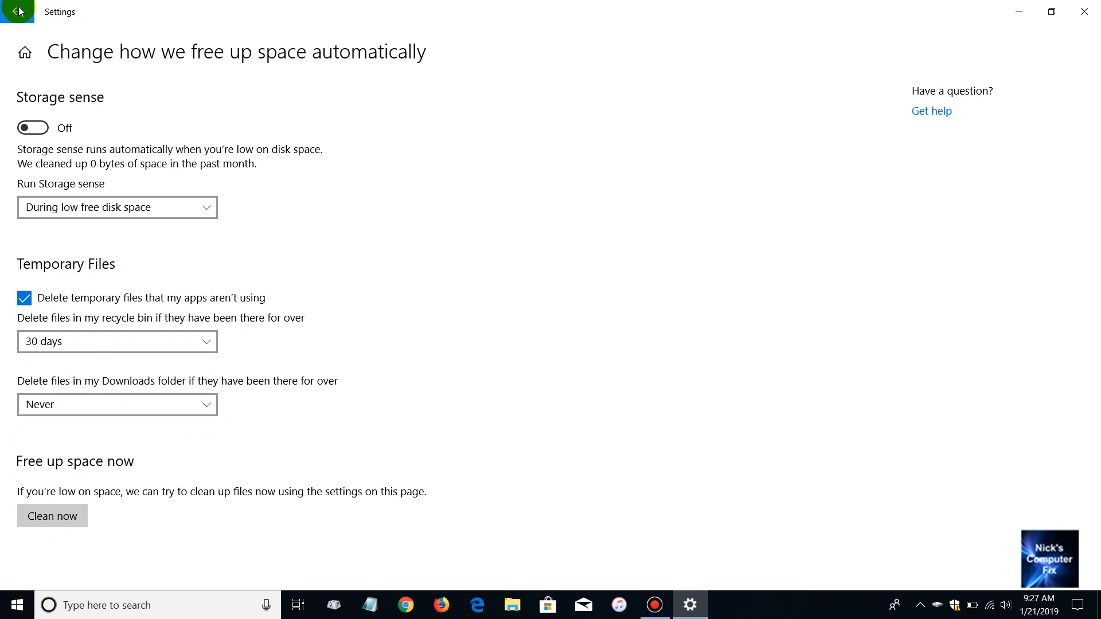
click(14, 11)
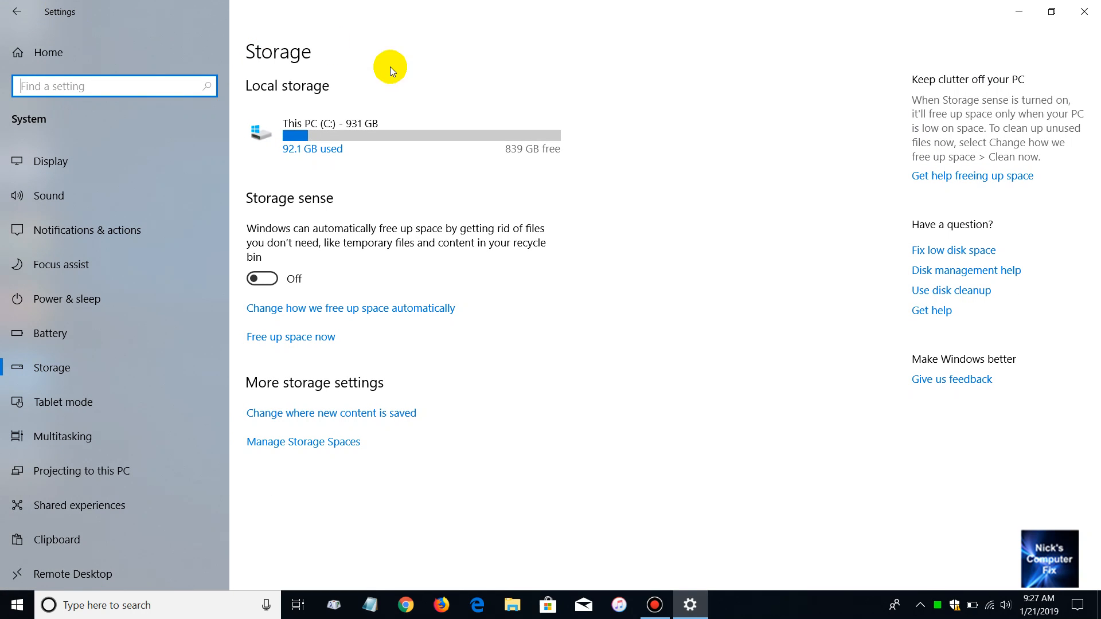
mouse_move(277, 353)
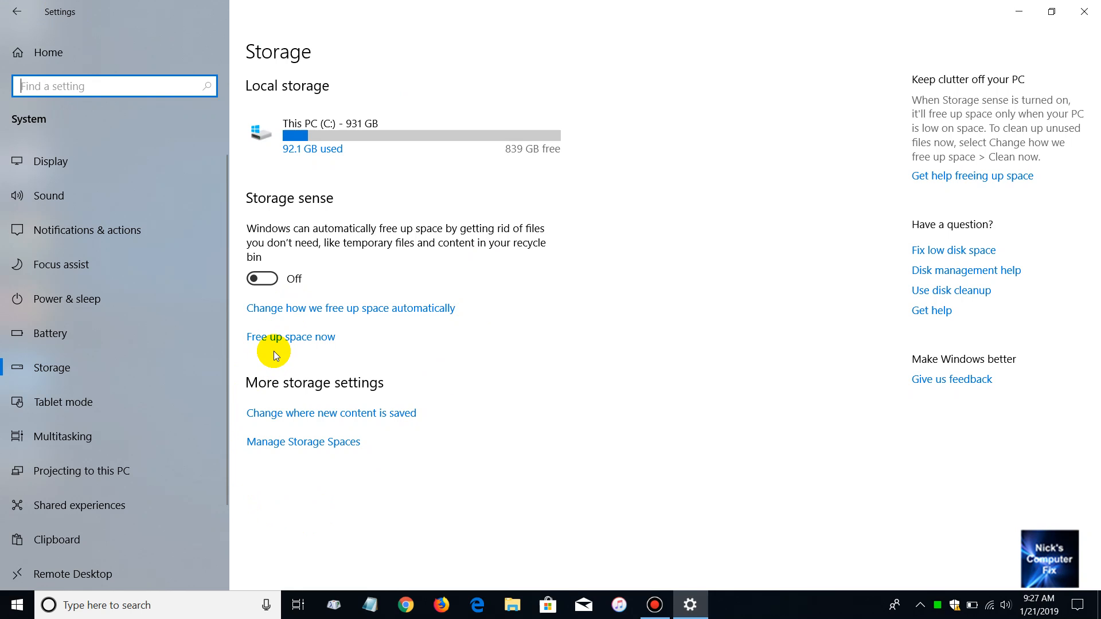
mouse_move(7, 114)
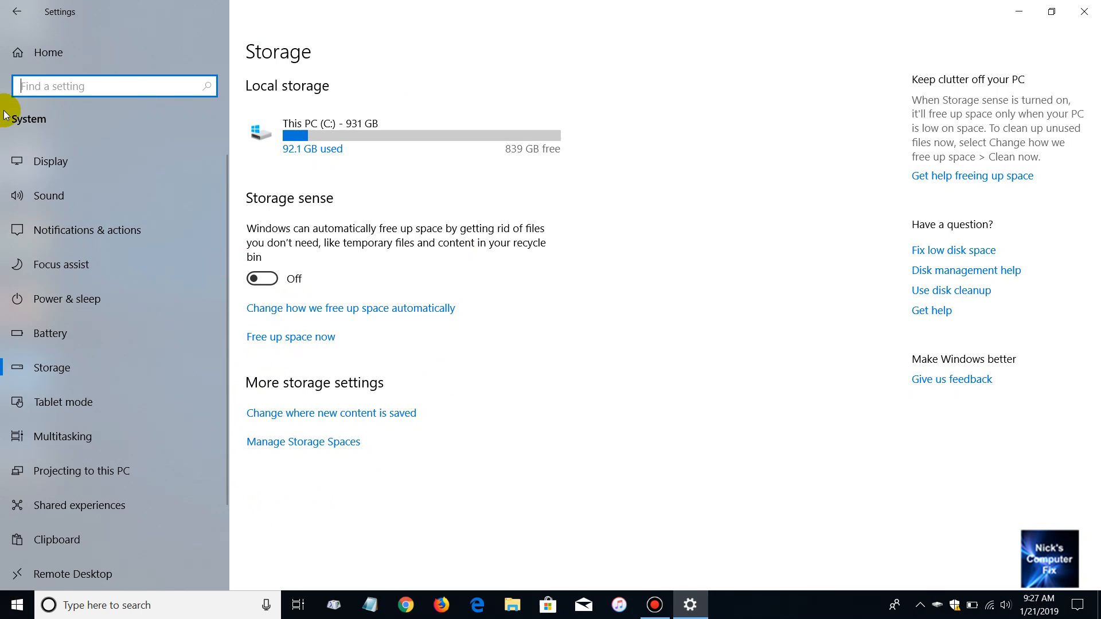
click(350, 307)
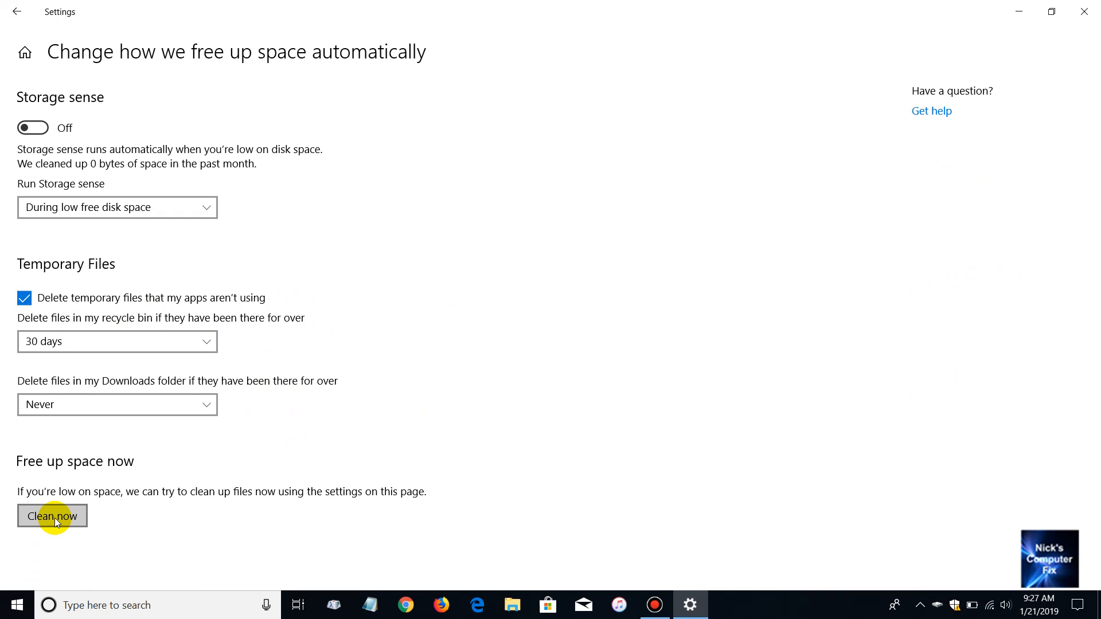
- Start Storage sense's Clean now under Free up space now
click(52, 516)
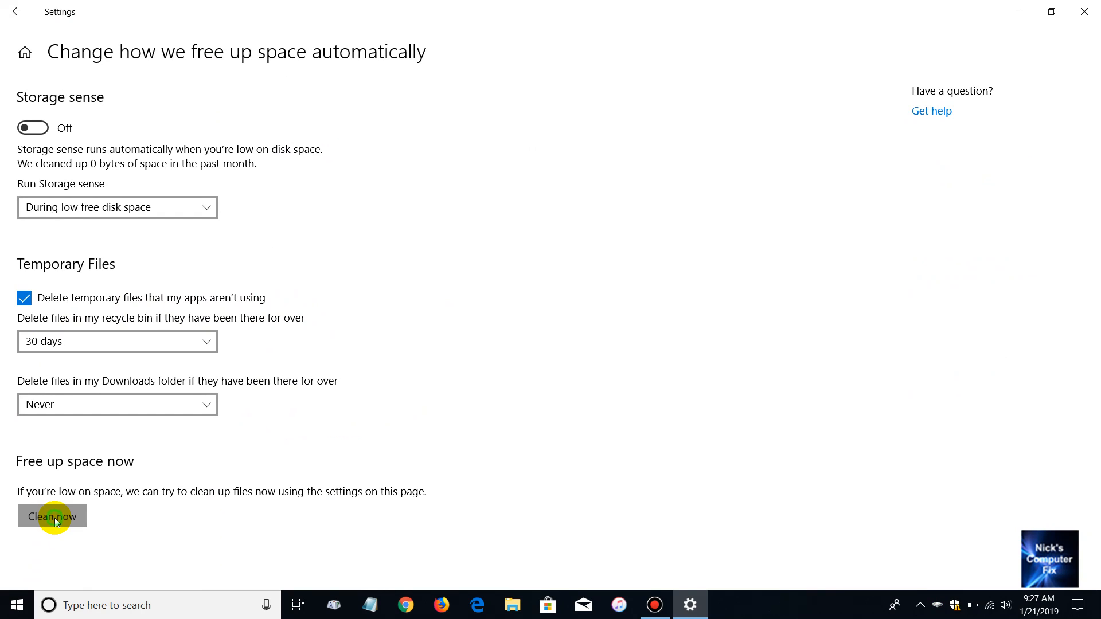
click(52, 516)
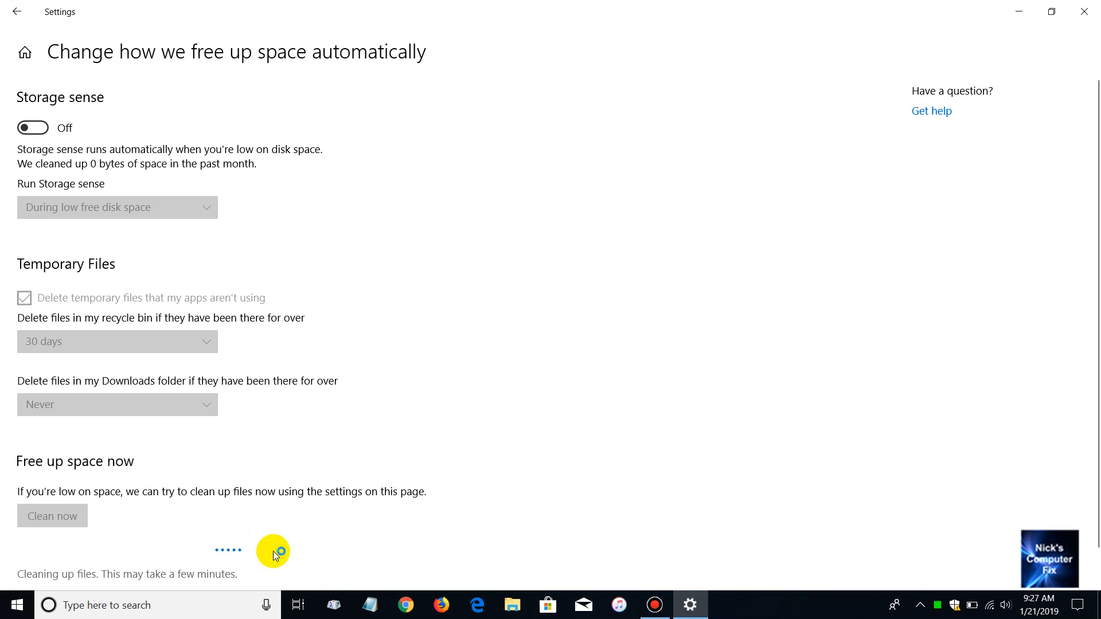
mouse_move(424, 553)
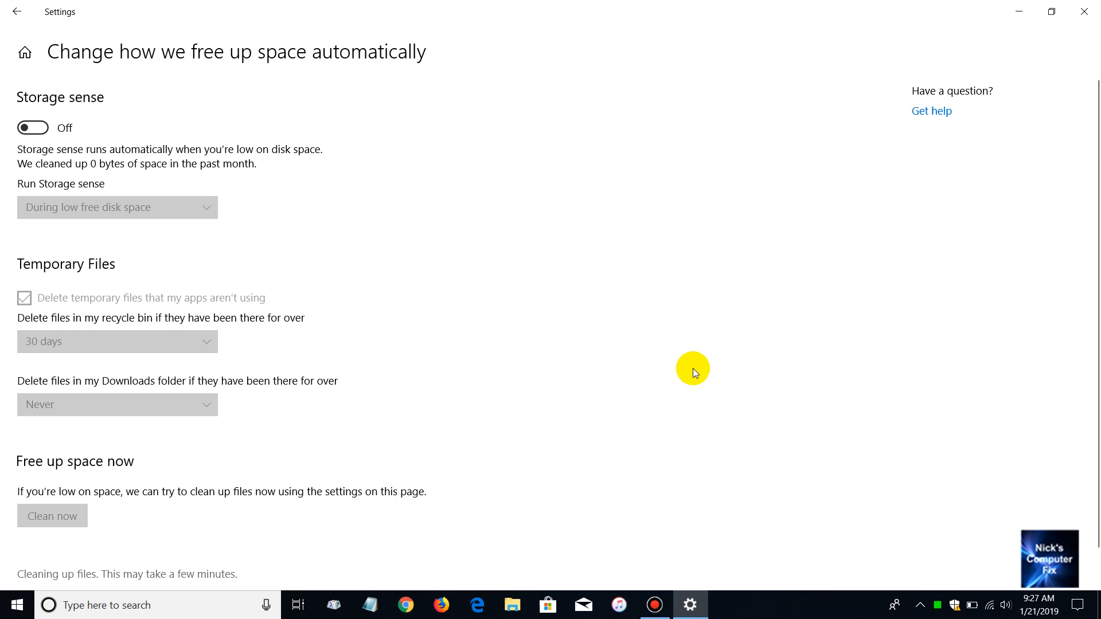
scroll(down, 3)
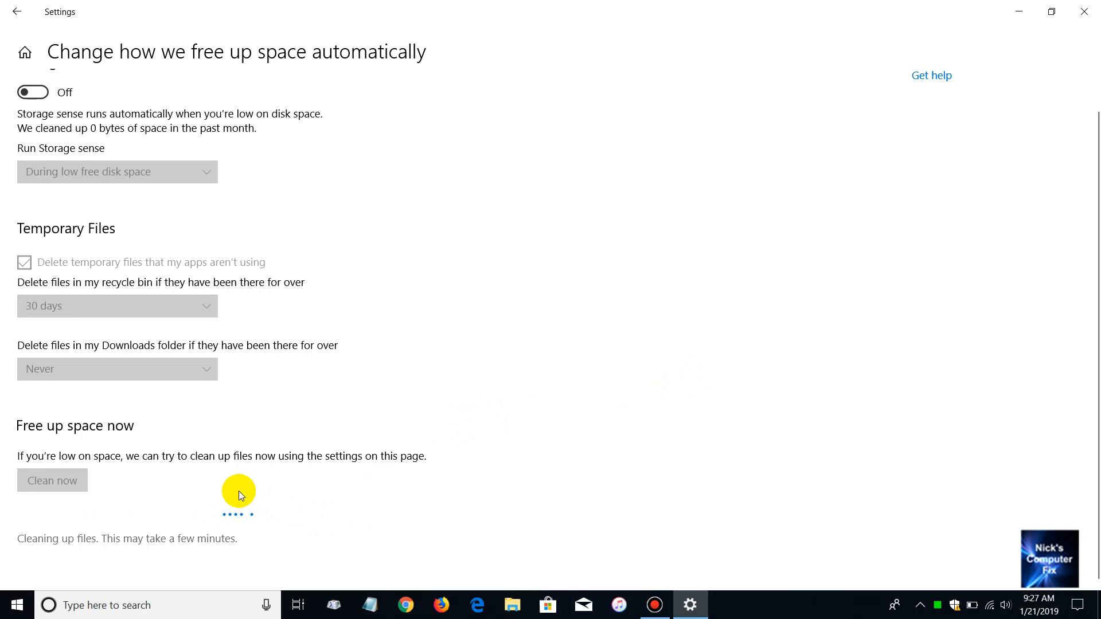
mouse_move(281, 523)
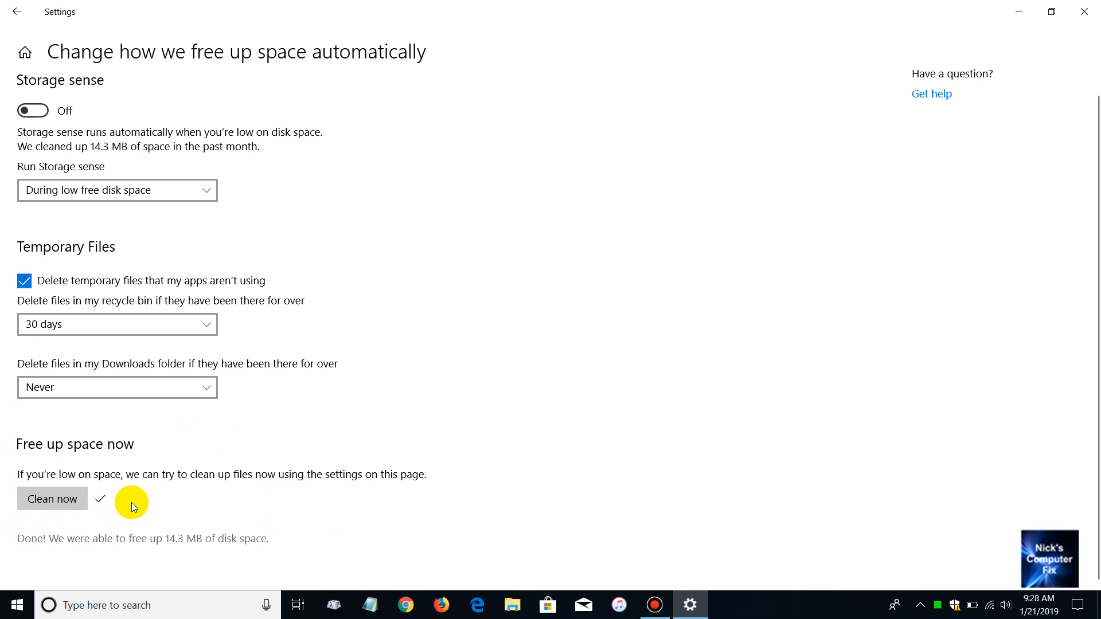
mouse_move(114, 515)
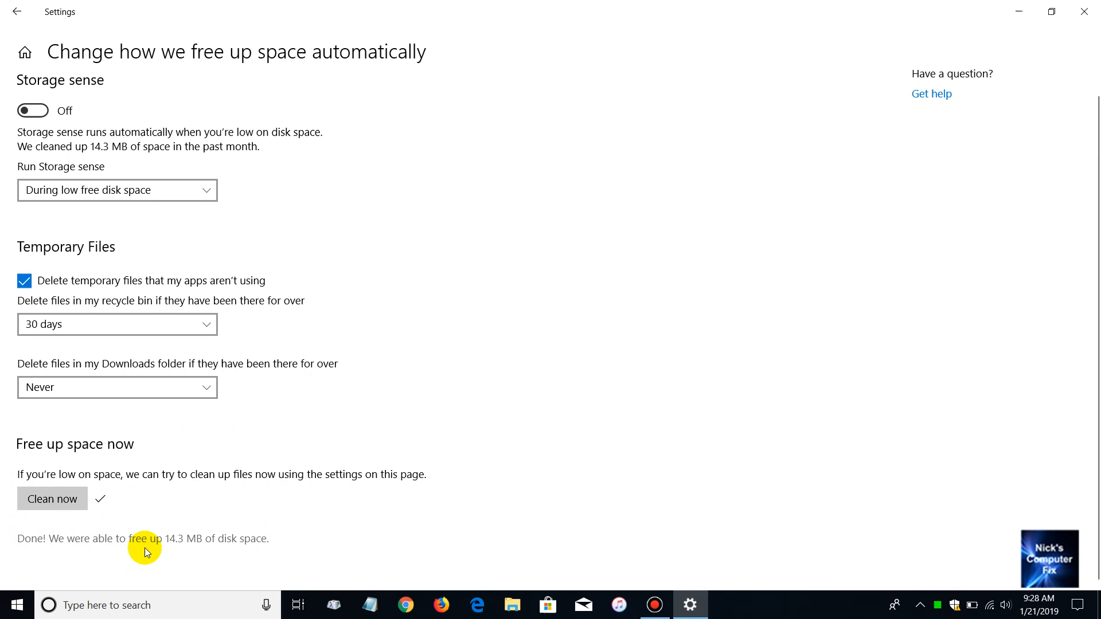
mouse_move(191, 556)
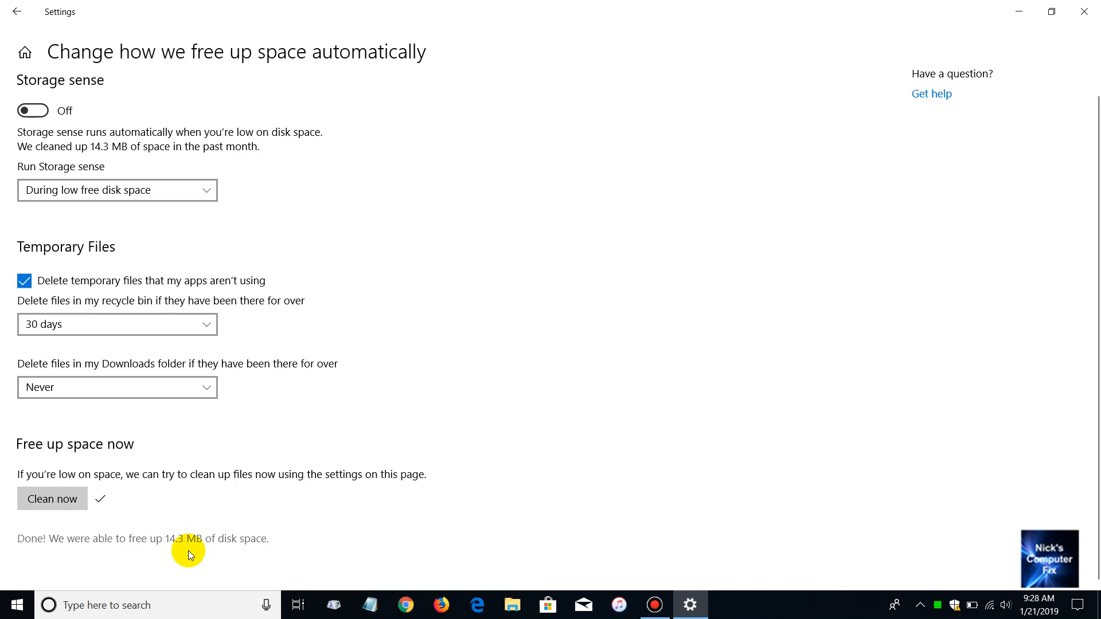
mouse_move(242, 552)
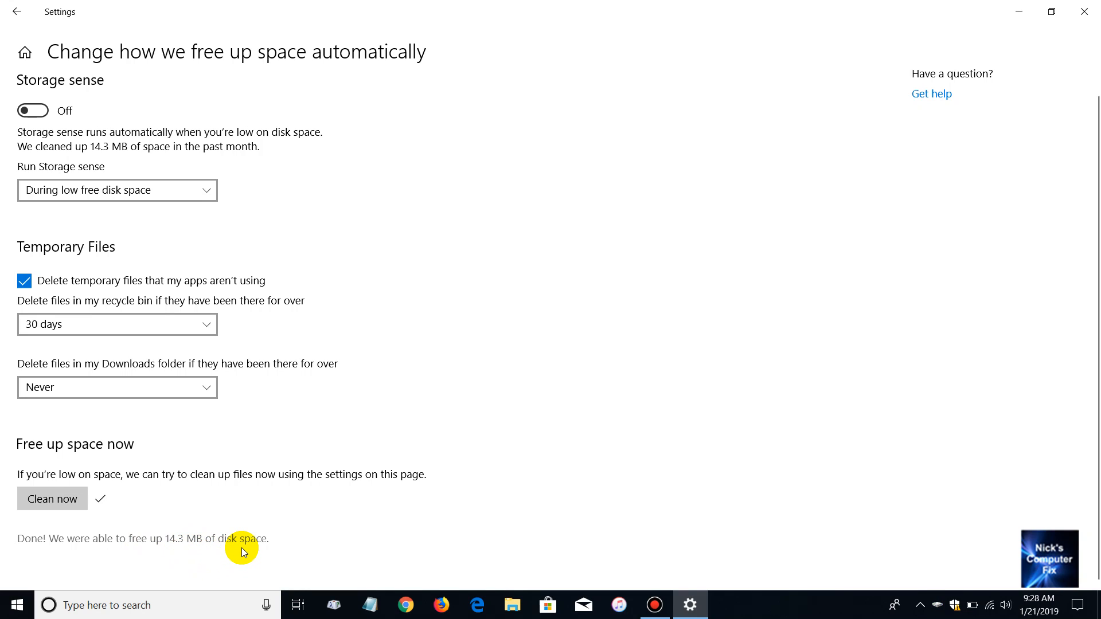
mouse_move(185, 553)
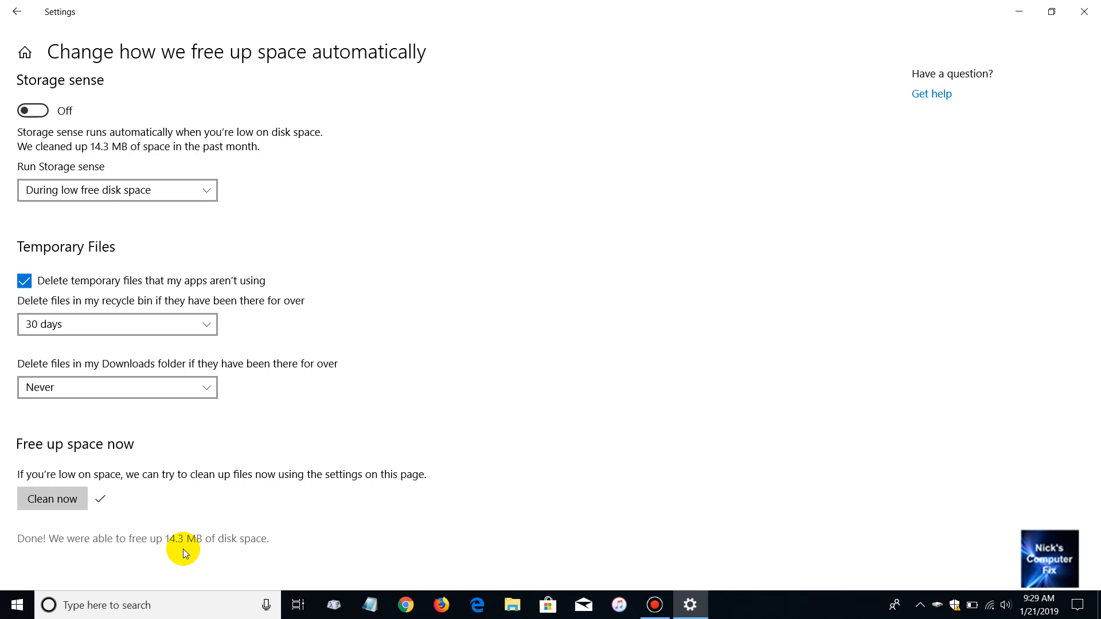
mouse_move(151, 566)
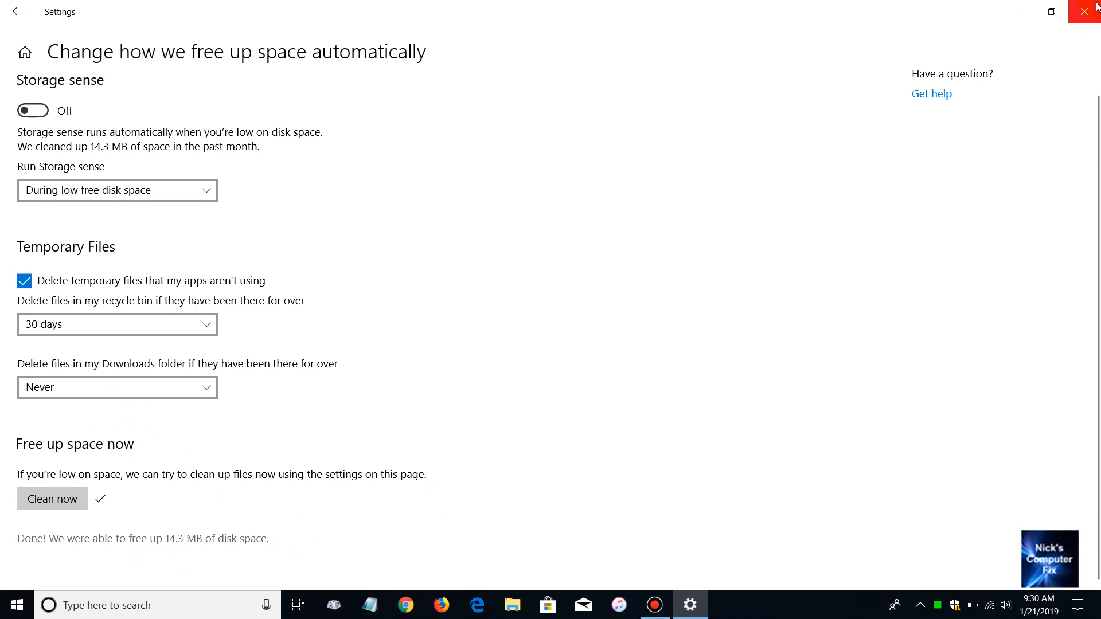
- Close Settings after the cleanup reports 14.3 MB freed
click(1085, 11)
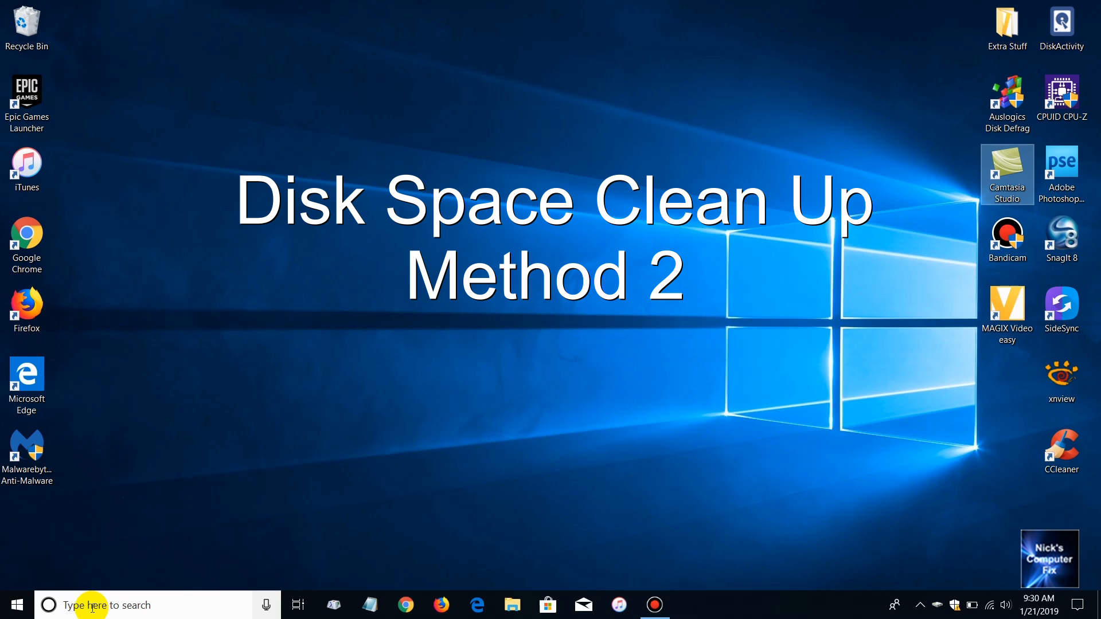
- Search 'cl' from the taskbar to launch Disk Cleanup for drive C:
text(cl)
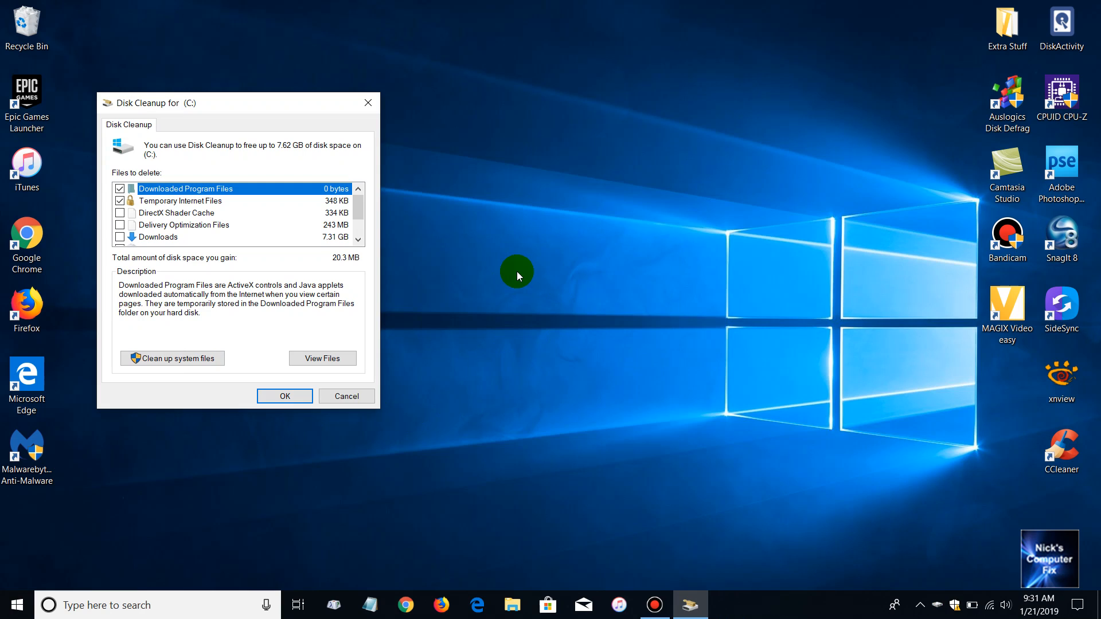
mouse_move(517, 305)
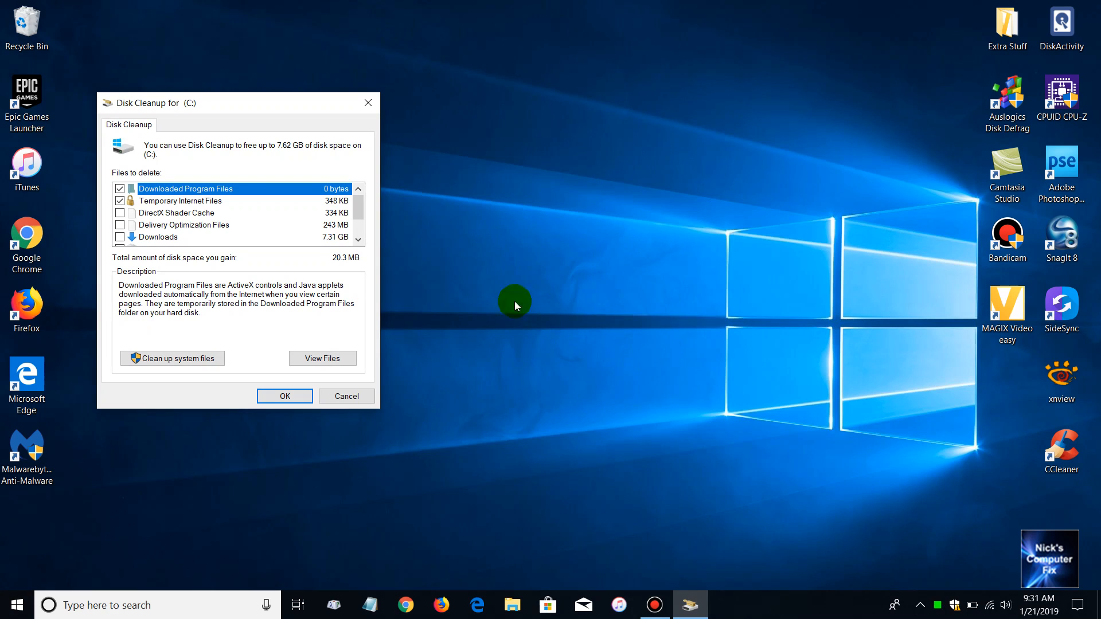
mouse_move(543, 268)
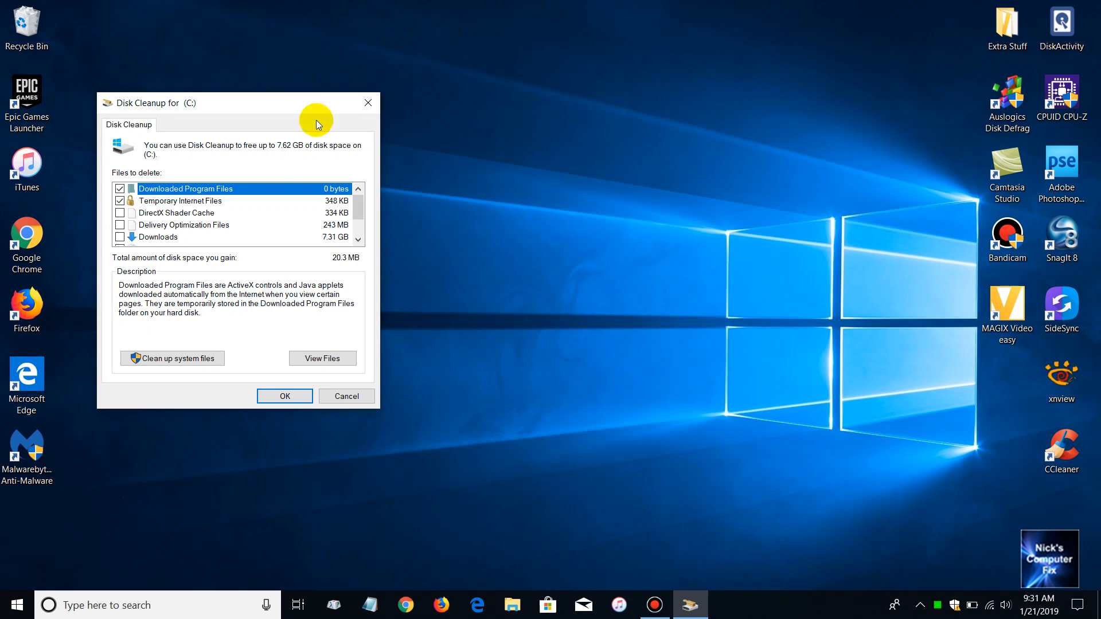
mouse_move(208, 113)
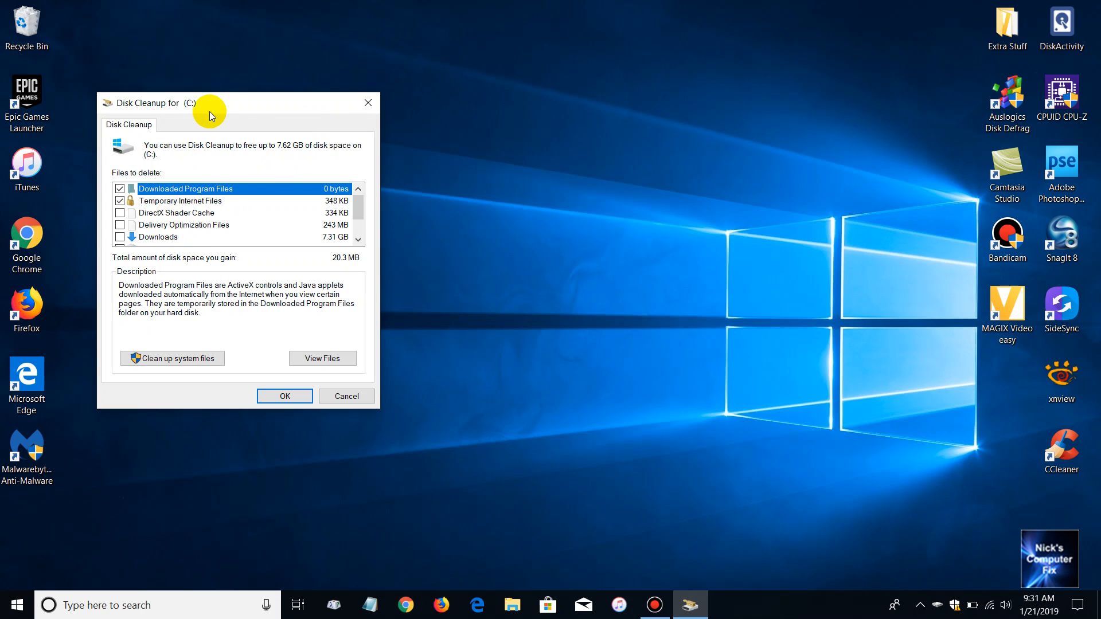
- Move Disk Cleanup to the centre and tick every category, including Downloads and Recycle Bin (7.62 GB)
drag(211, 103, 442, 124)
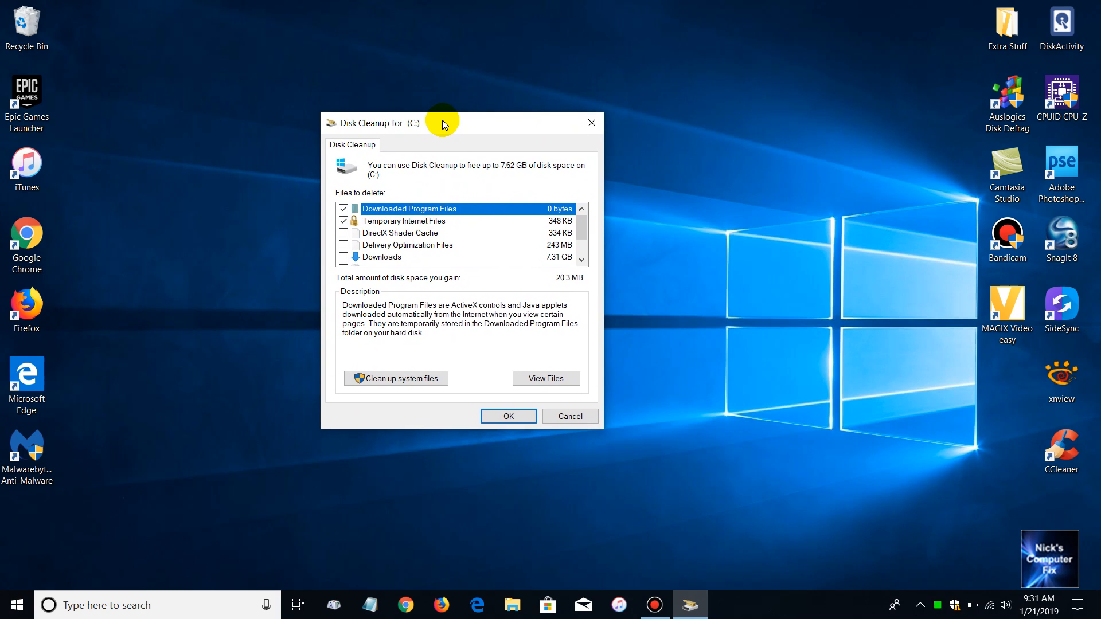
mouse_move(568, 232)
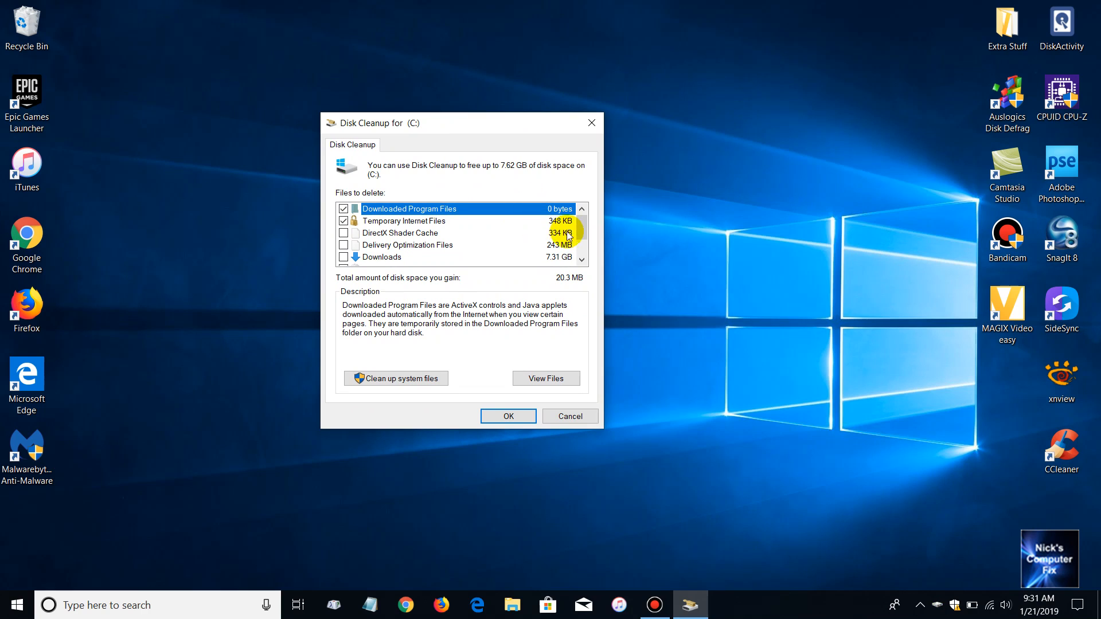
scroll(down, 3)
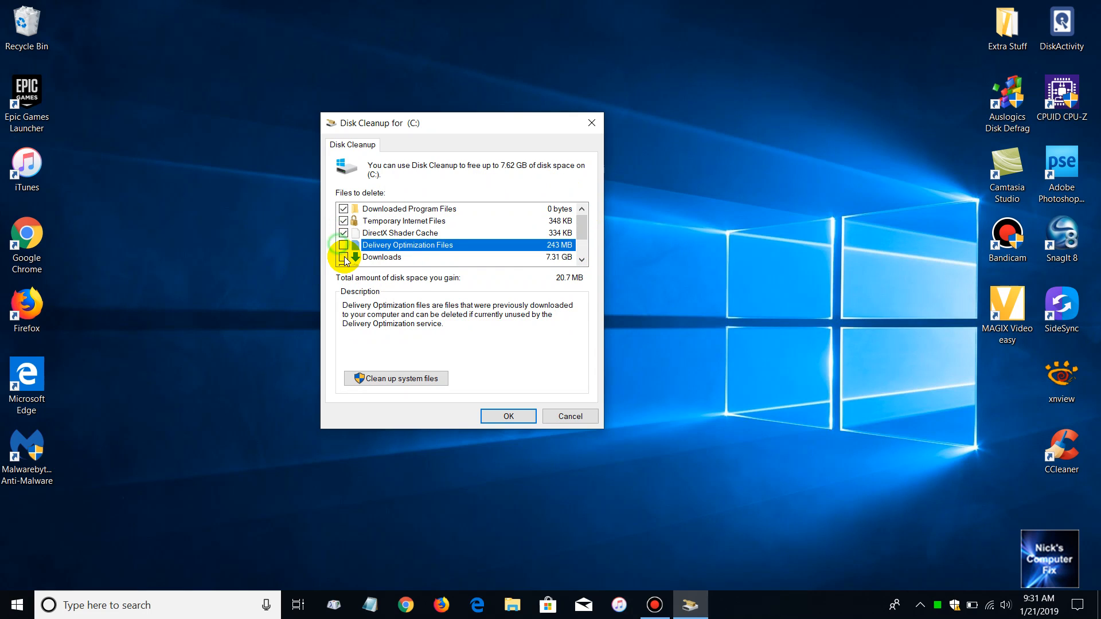
click(344, 258)
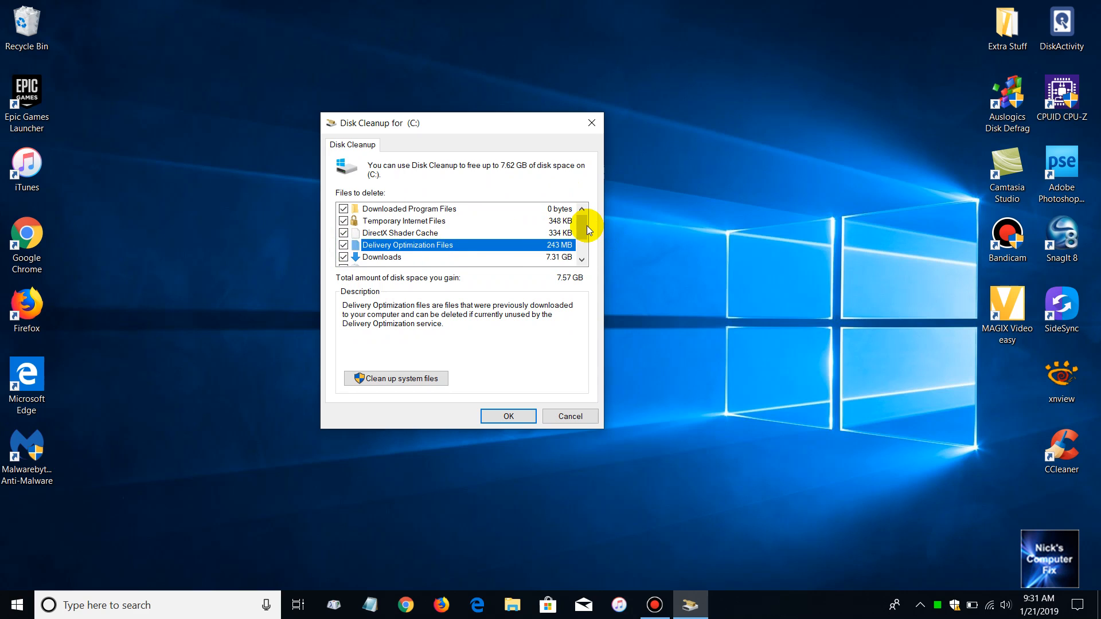
scroll(down, 3)
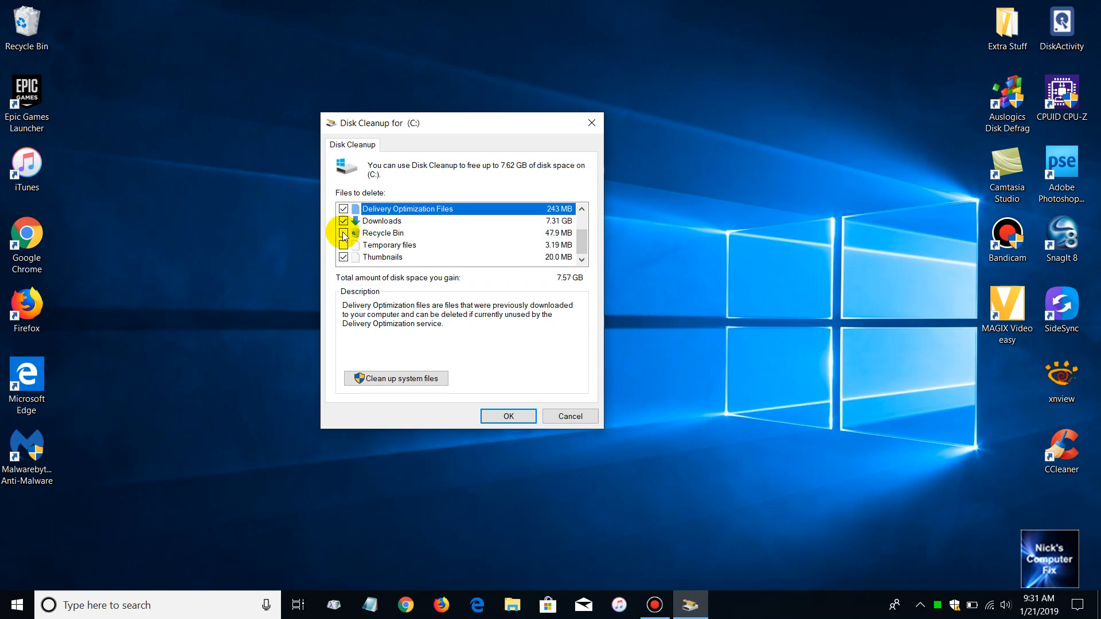
click(343, 232)
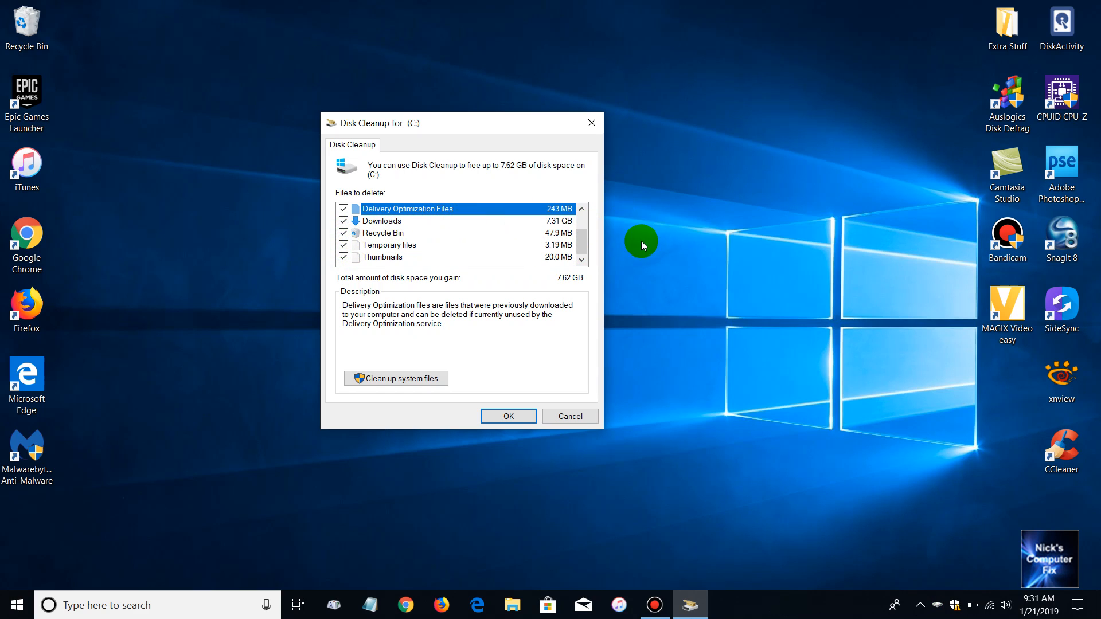
click(581, 209)
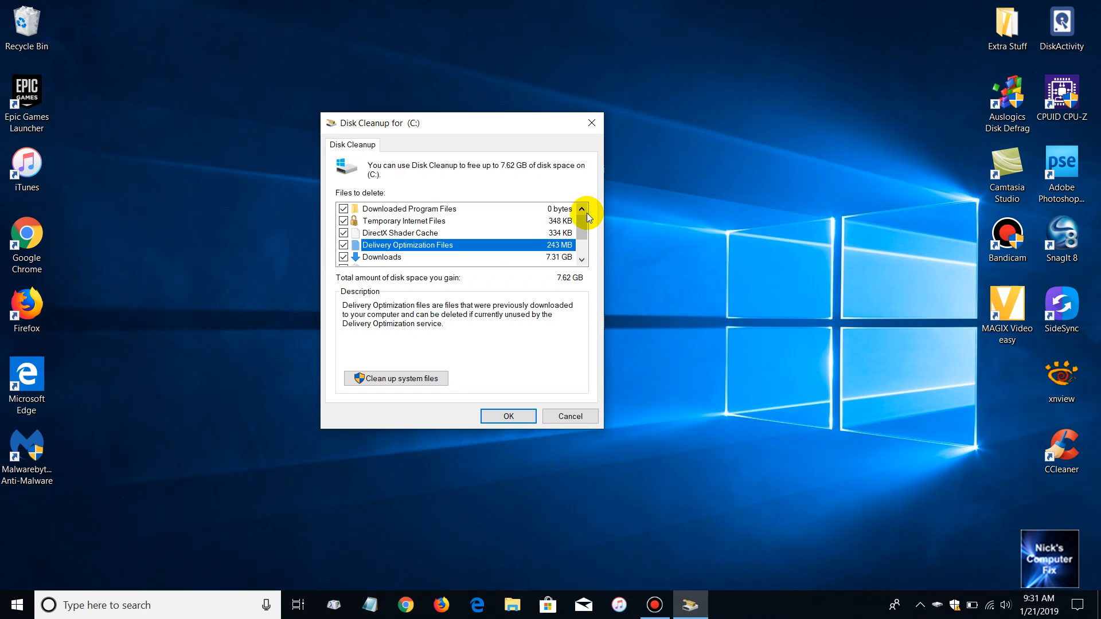
mouse_move(411, 246)
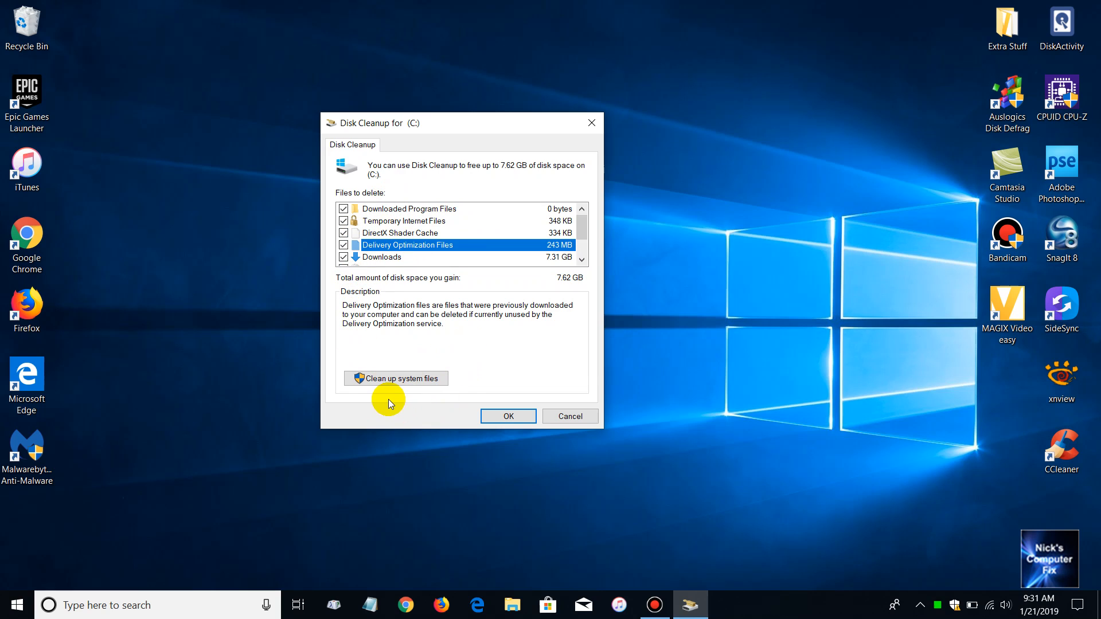
mouse_move(395, 391)
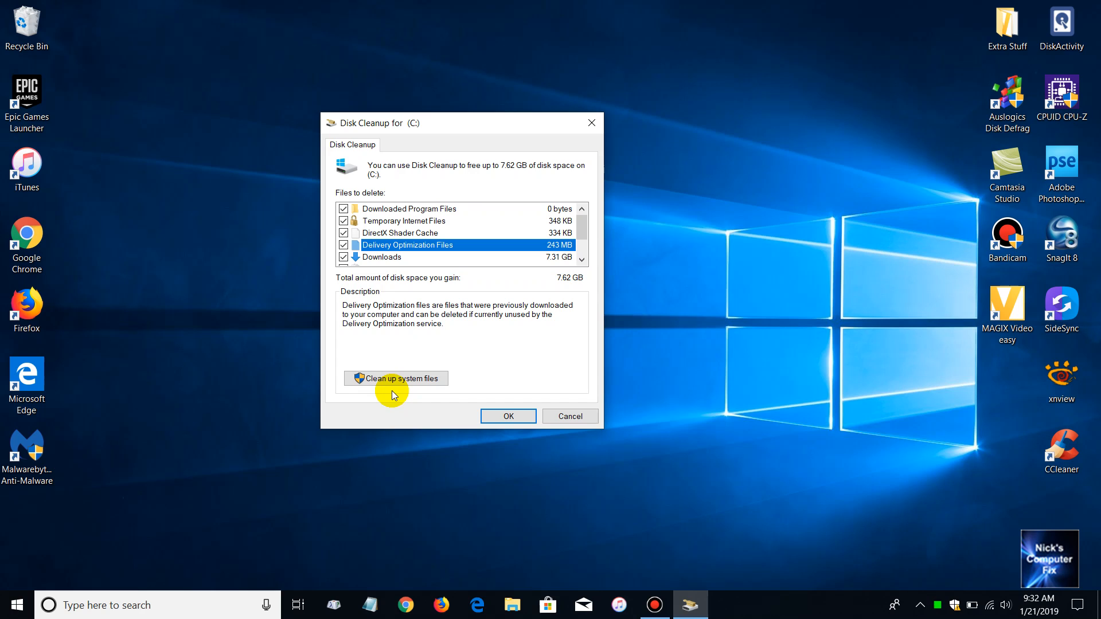
mouse_move(452, 329)
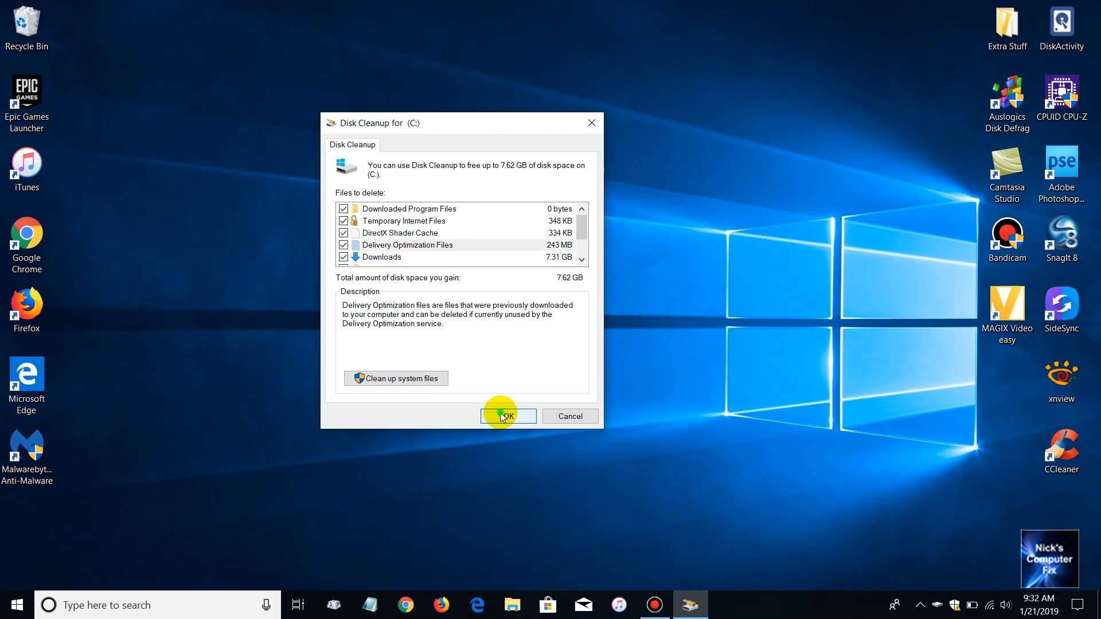
- Confirm OK and Delete Files to permanently remove the checked categories
click(508, 416)
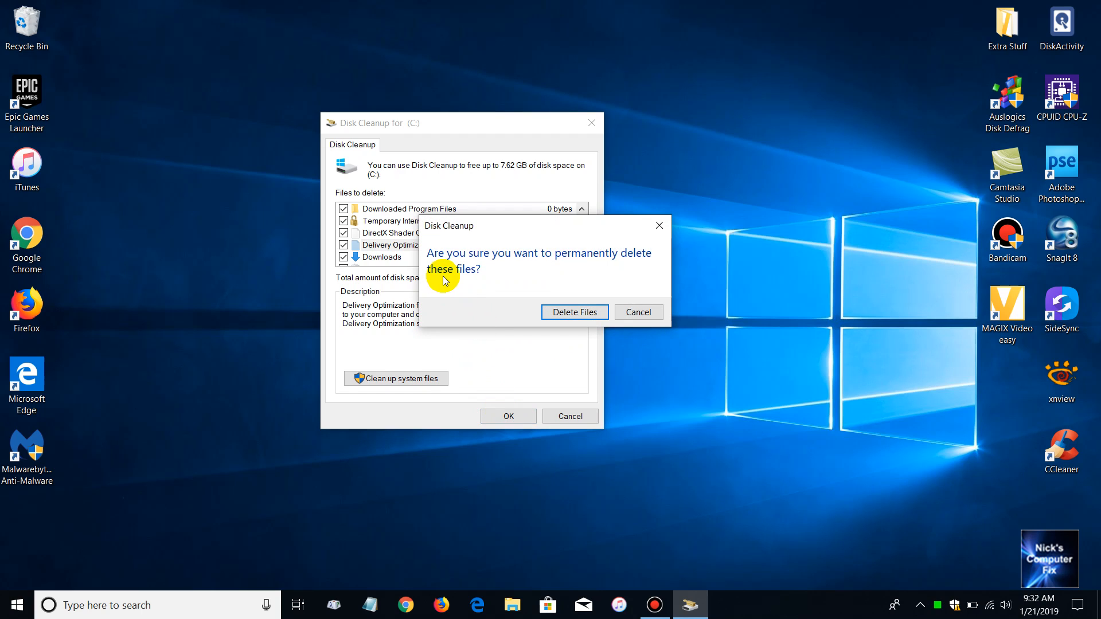
mouse_move(514, 277)
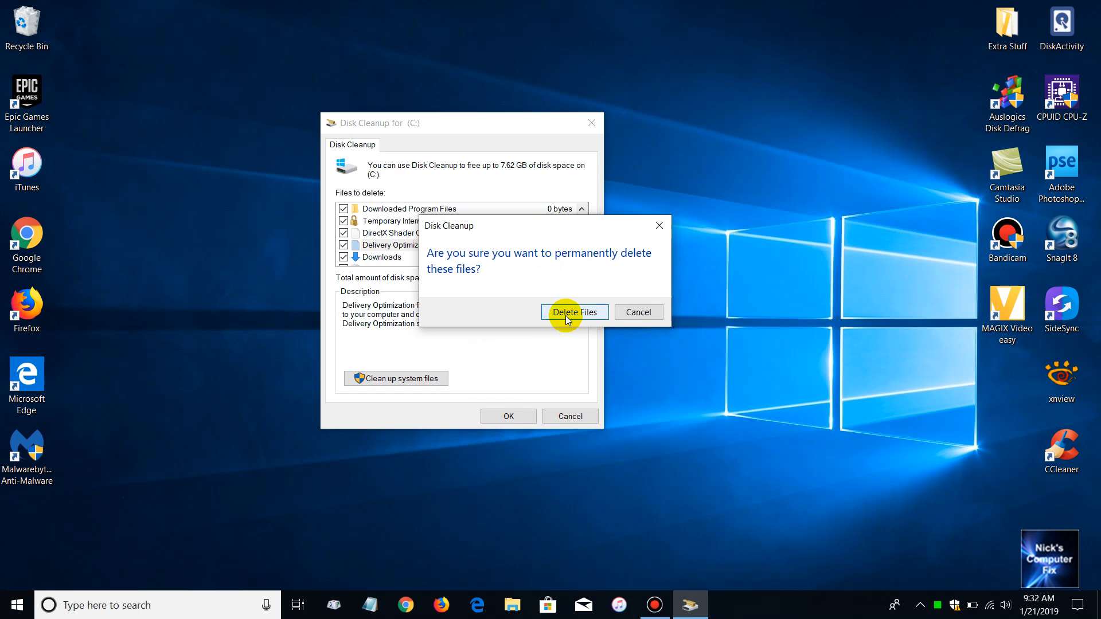
click(574, 312)
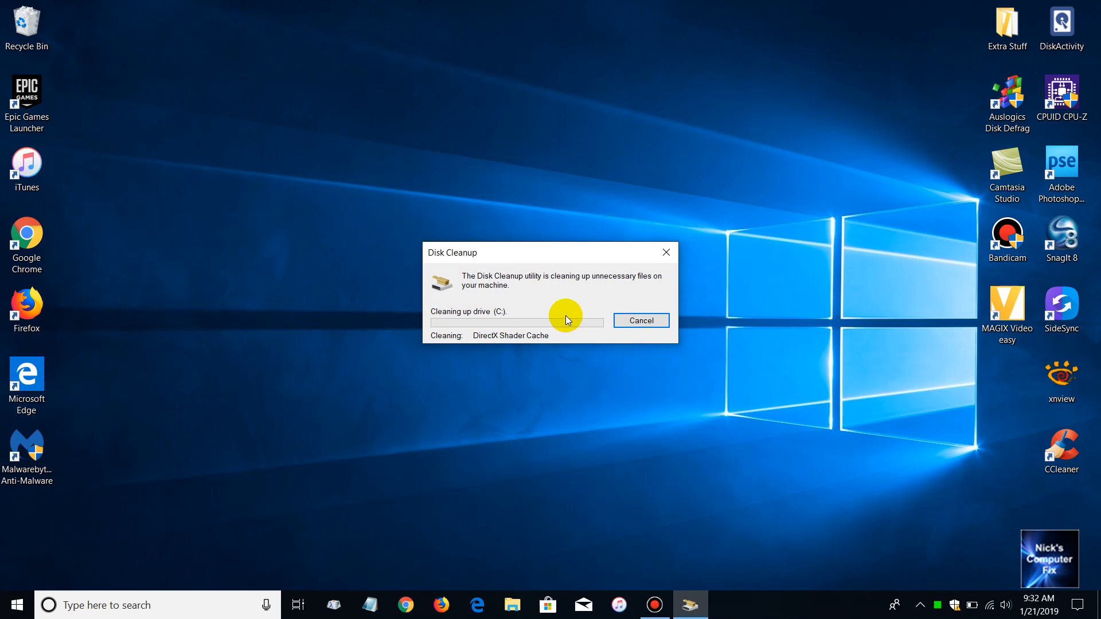